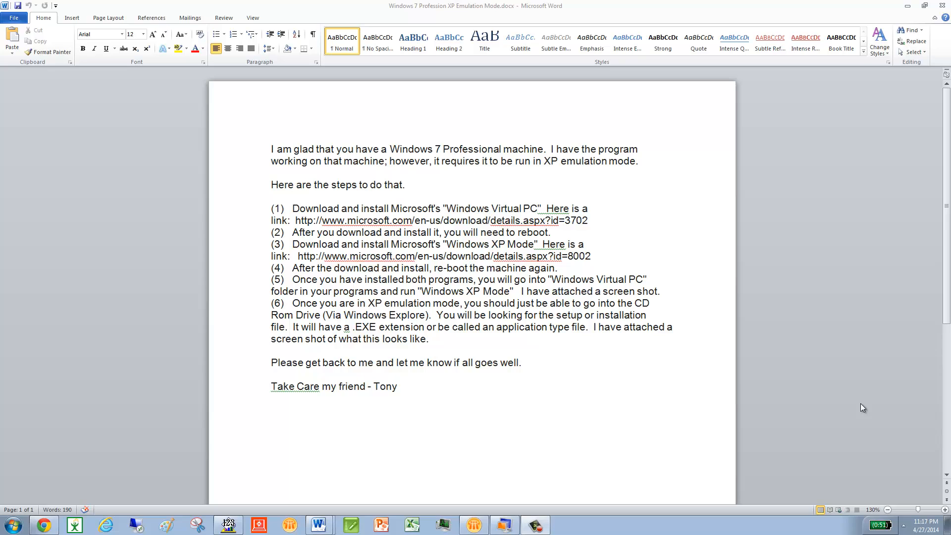
{"action": "mouse_move", "coordinate": [612, 244]}
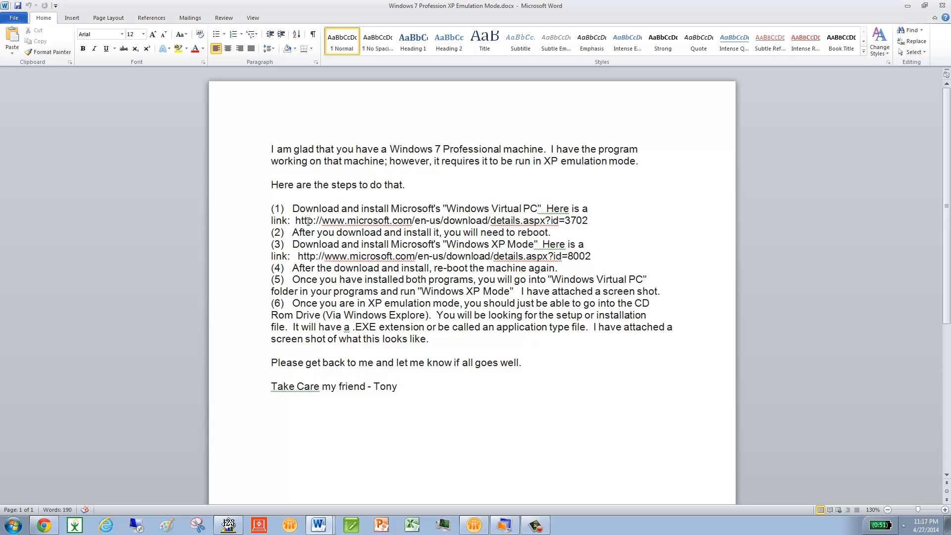
- Open the Windows Virtual PC Download Center page and show its x86 and x64 files
{"action": "left_click_drag", "start_coordinate": [296, 219], "coordinate": [478, 232]}
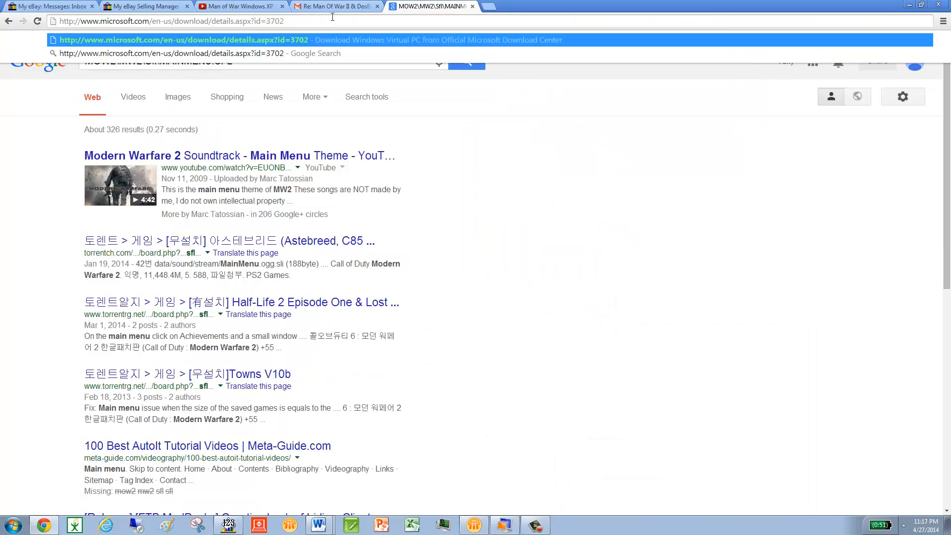
{"action": "left_click", "coordinate": [176, 39]}
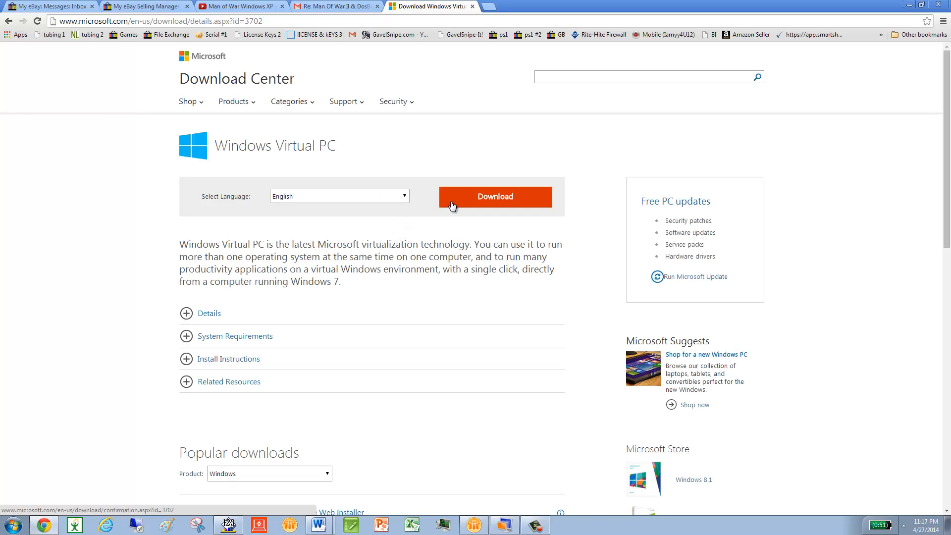
{"action": "left_click", "coordinate": [495, 196]}
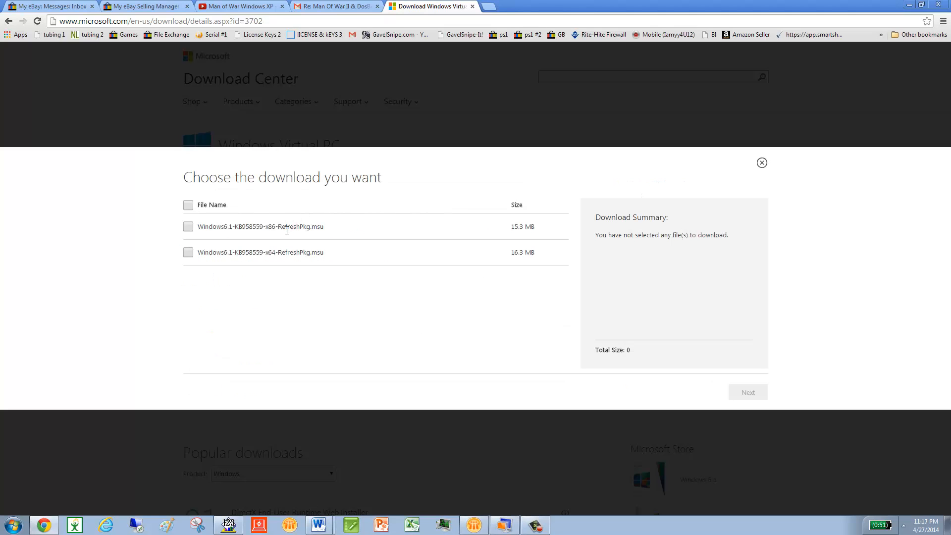
{"action": "mouse_move", "coordinate": [218, 226]}
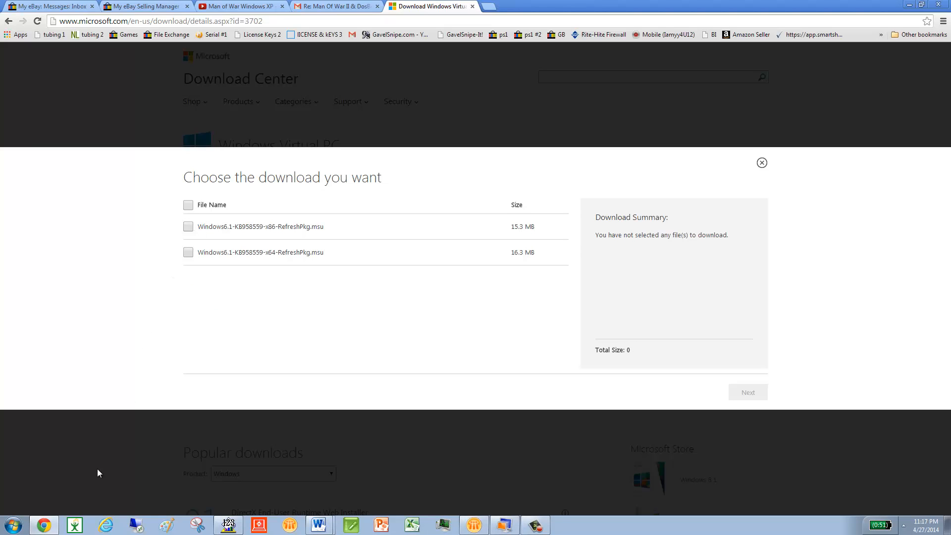
{"action": "mouse_move", "coordinate": [91, 429]}
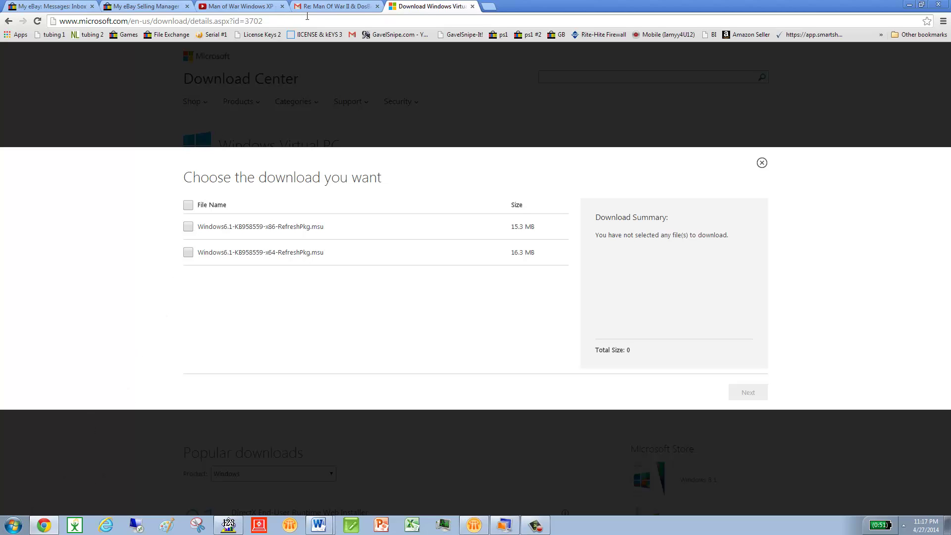
{"action": "mouse_move", "coordinate": [306, 389]}
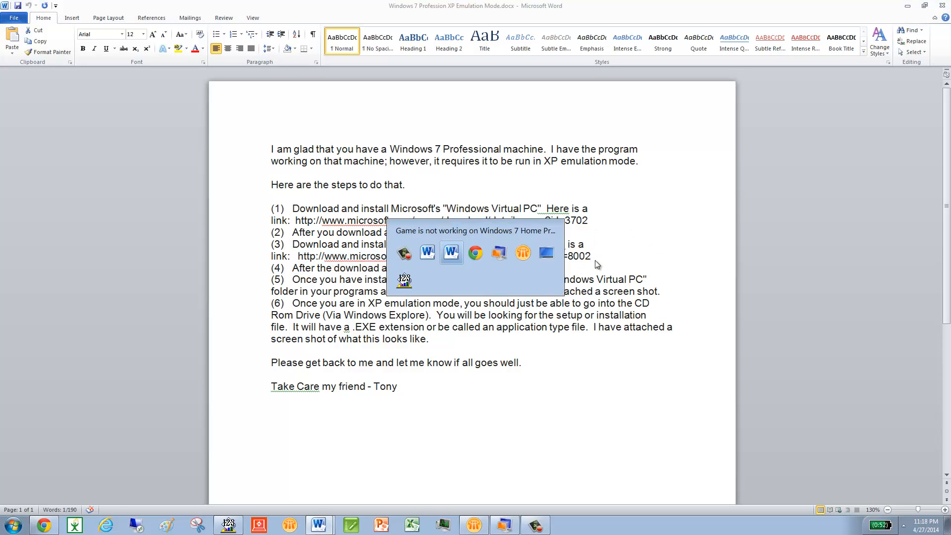
- List the two Windows XP Mode installer files, decline the survey, then view the Gmail thread
{"action": "left_click", "coordinate": [476, 253]}
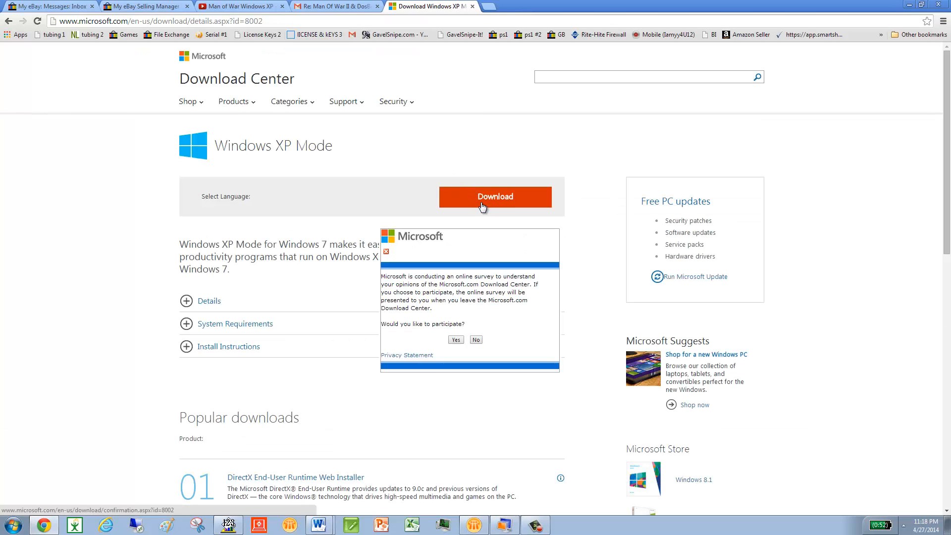
{"action": "left_click", "coordinate": [494, 196]}
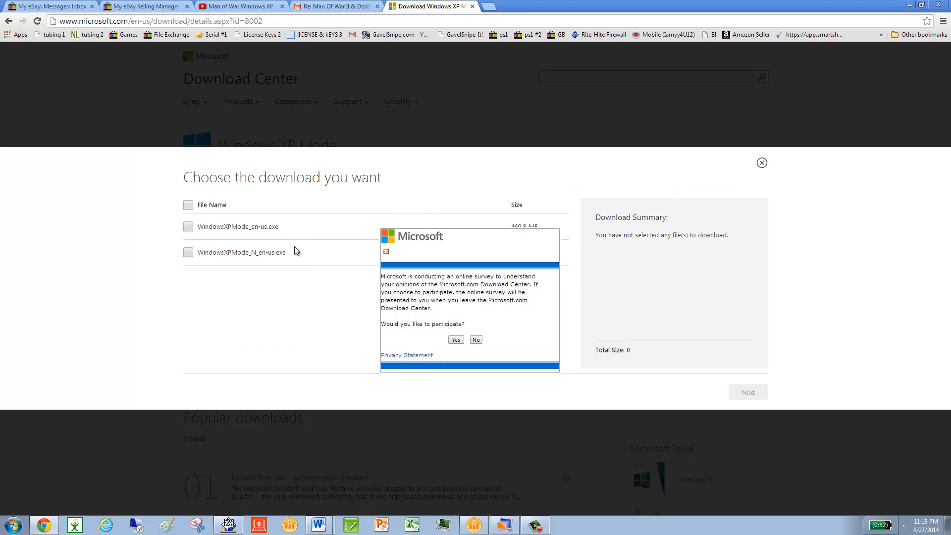
{"action": "mouse_move", "coordinate": [265, 226]}
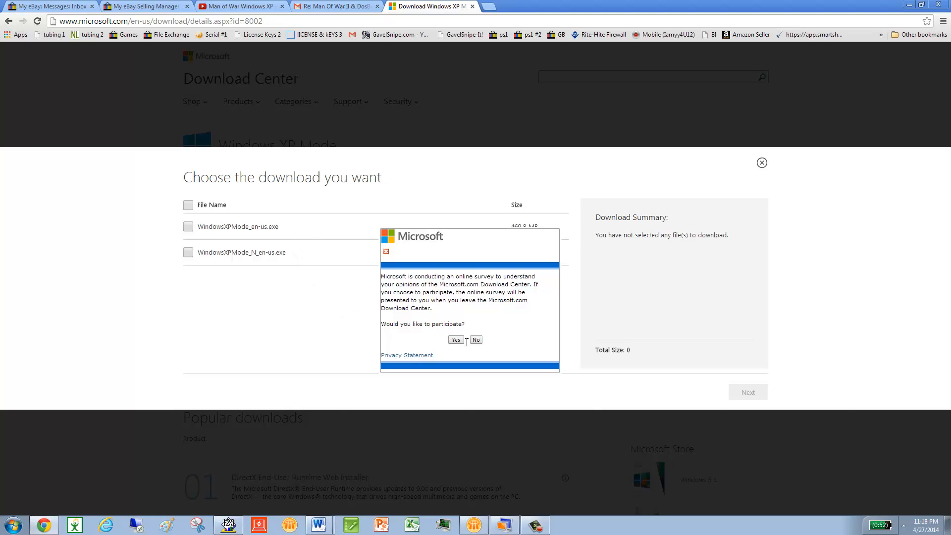
{"action": "left_click", "coordinate": [475, 339]}
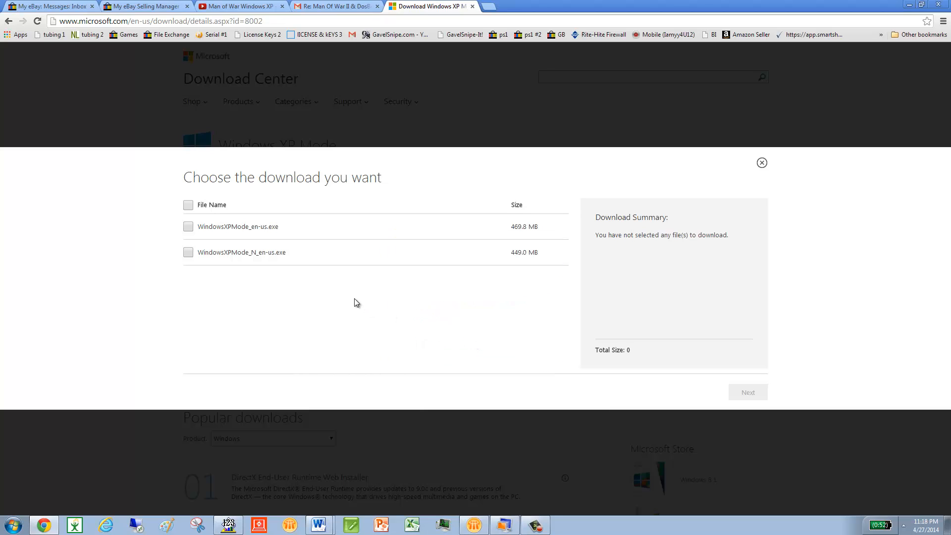
{"action": "mouse_move", "coordinate": [345, 129]}
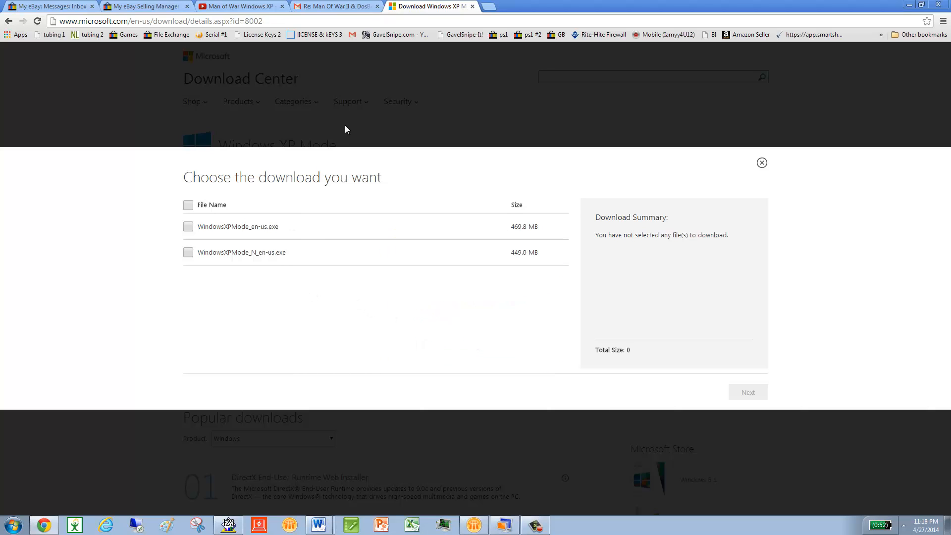
{"action": "left_click", "coordinate": [352, 5]}
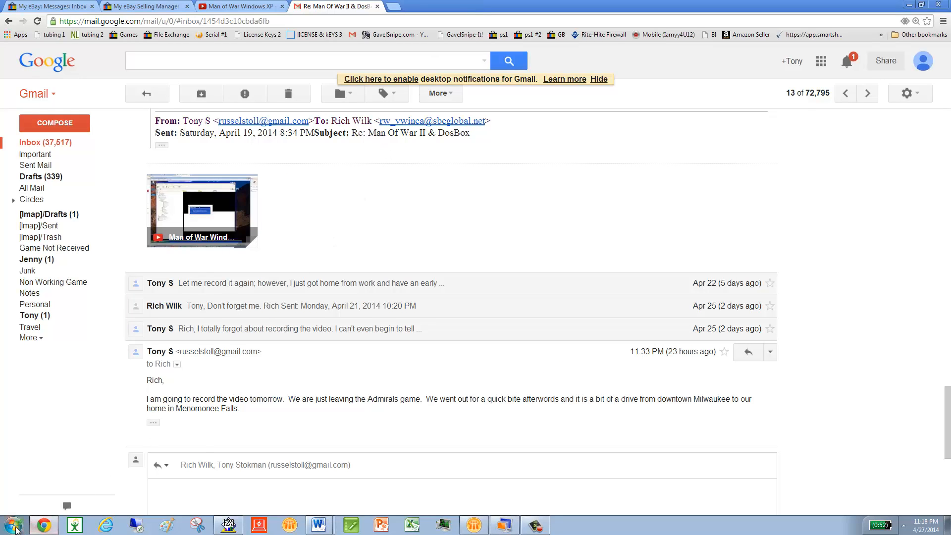
- Launch Windows XP Mode from the Windows Virtual PC group and bring its desktop forward
{"action": "left_click", "coordinate": [14, 525]}
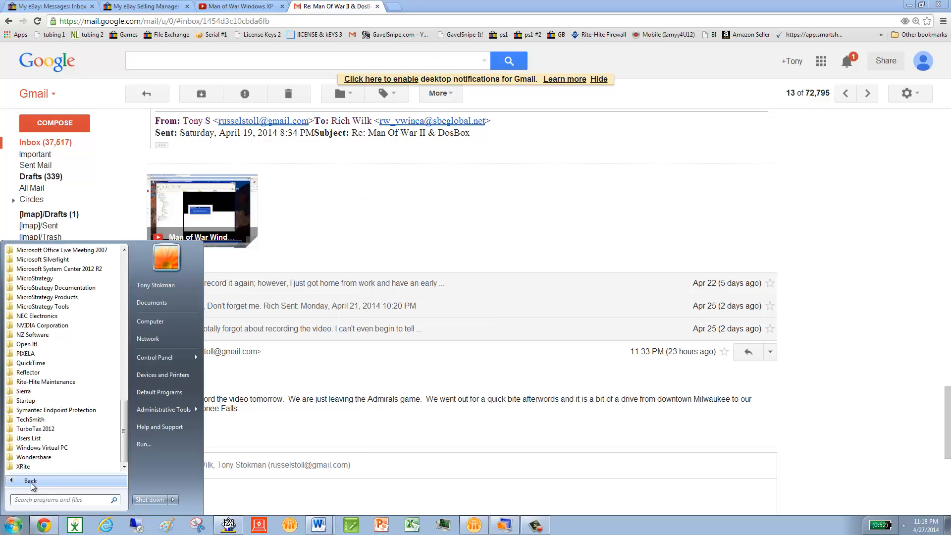
{"action": "mouse_move", "coordinate": [42, 448]}
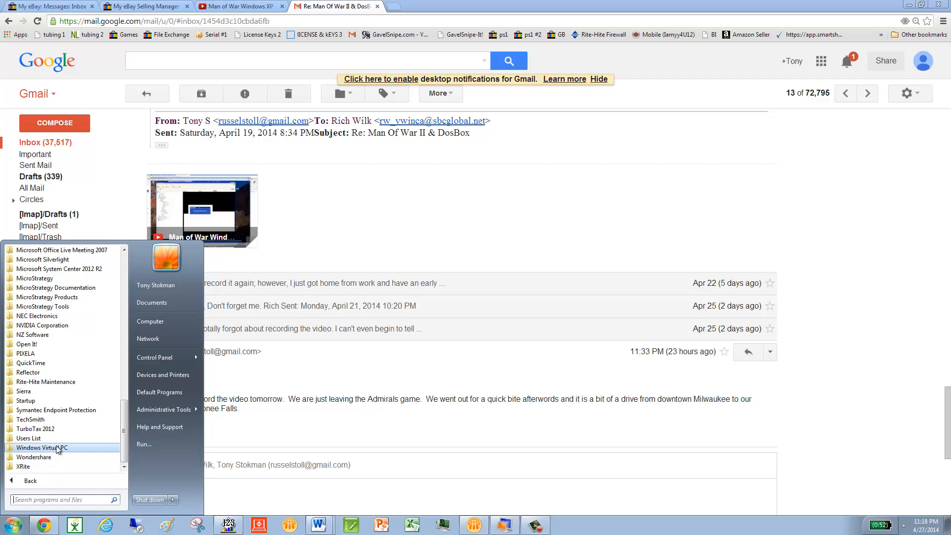
{"action": "left_click", "coordinate": [41, 448]}
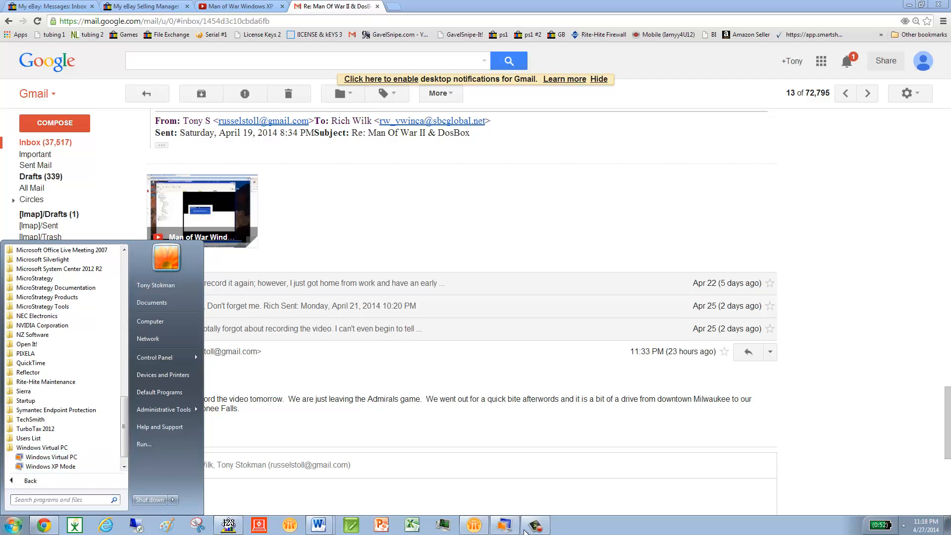
{"action": "mouse_move", "coordinate": [510, 529]}
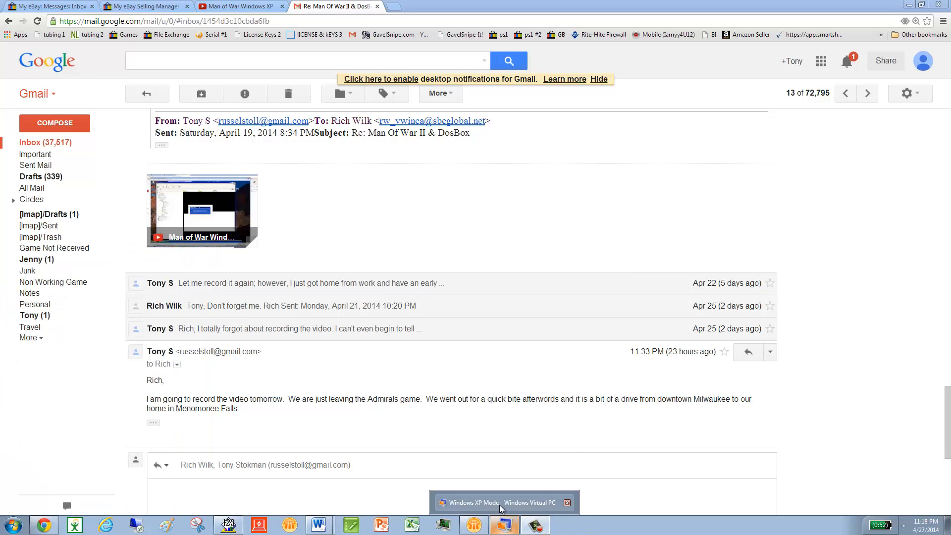
{"action": "left_click", "coordinate": [500, 503]}
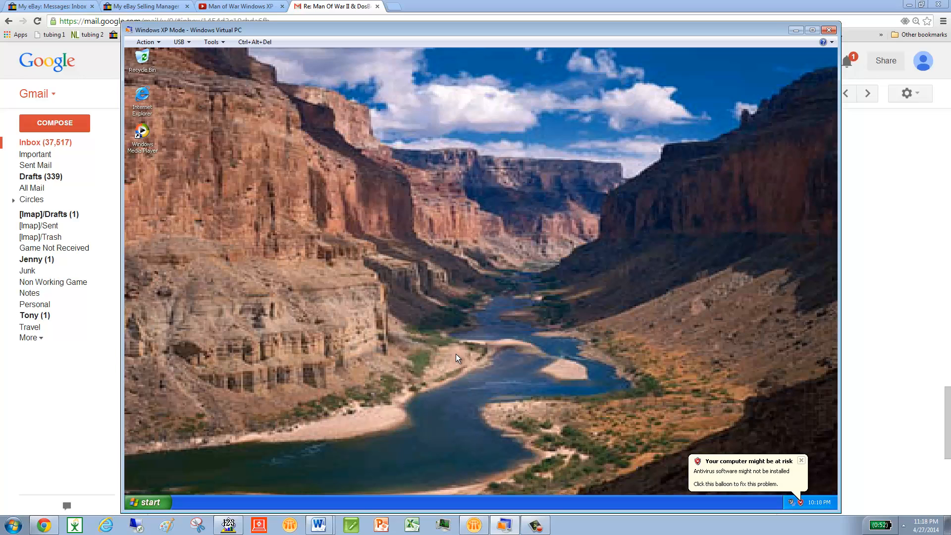
{"action": "mouse_move", "coordinate": [232, 461]}
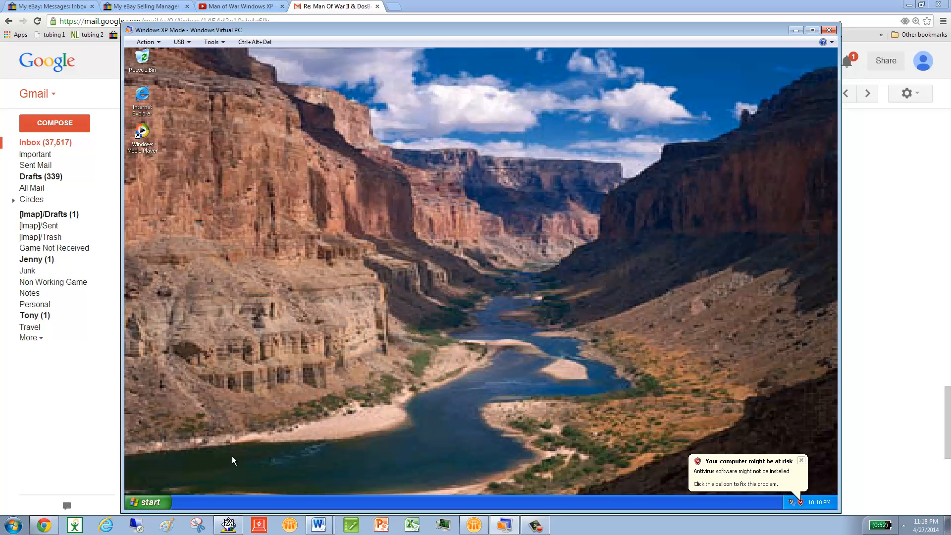
{"action": "mouse_move", "coordinate": [173, 484]}
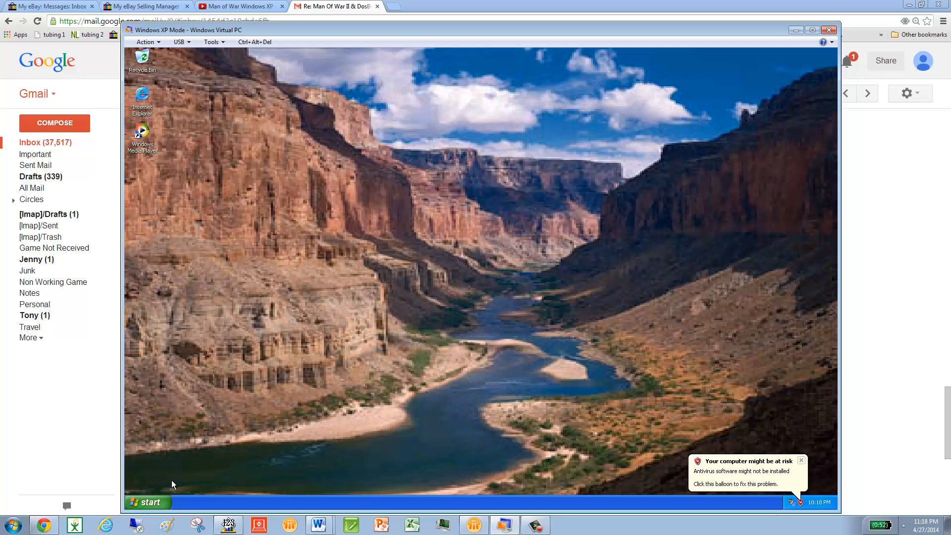
{"action": "mouse_move", "coordinate": [158, 507]}
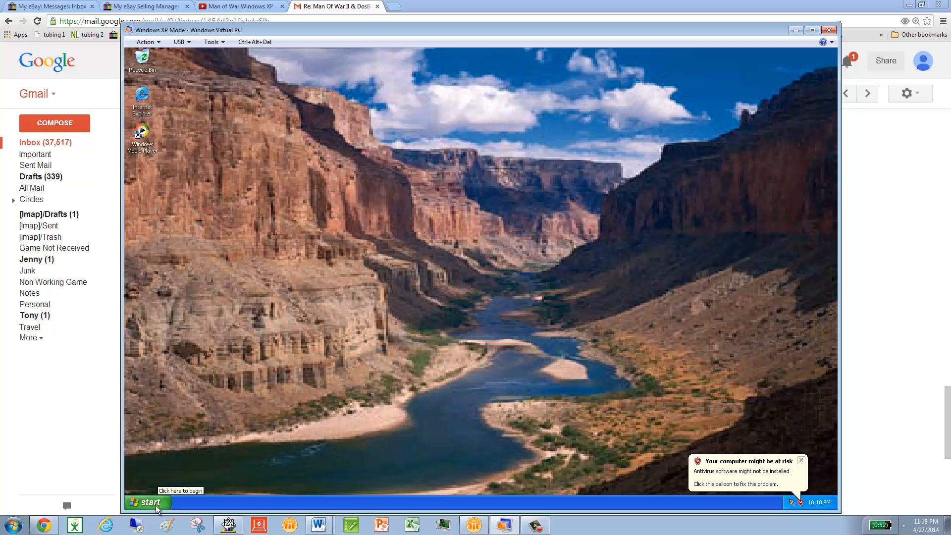
- Open a maximized XP Explorer with Local Disk expanded in the Folders pane
{"action": "right_click", "coordinate": [147, 502]}
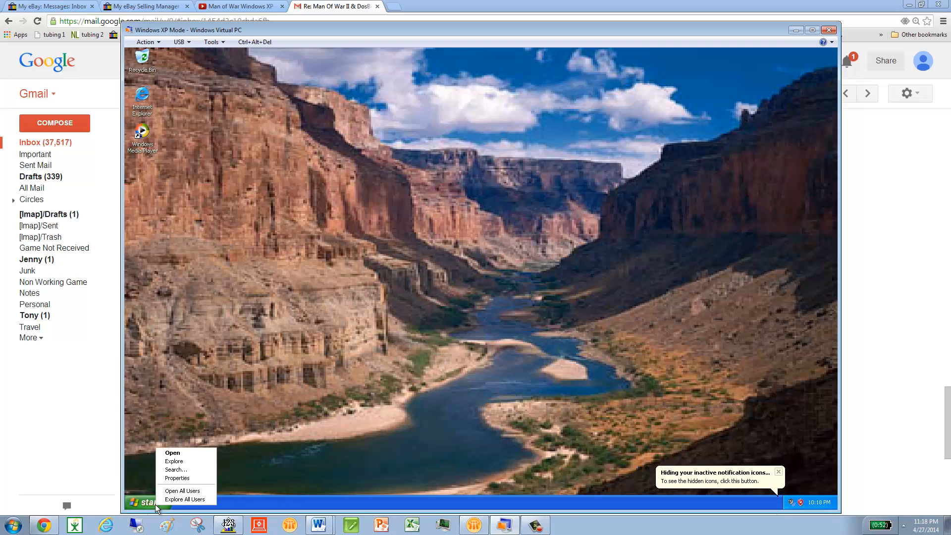
{"action": "mouse_move", "coordinate": [185, 463]}
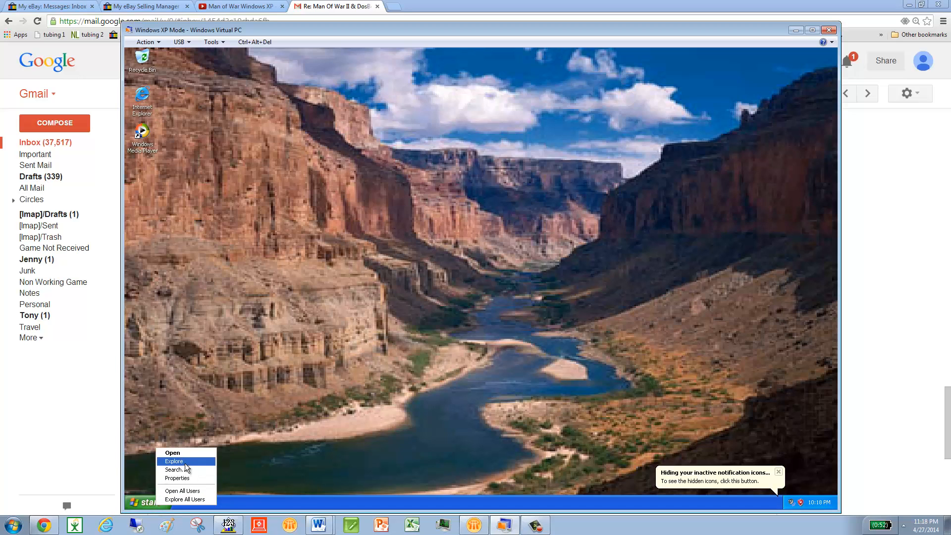
{"action": "left_click", "coordinate": [174, 461]}
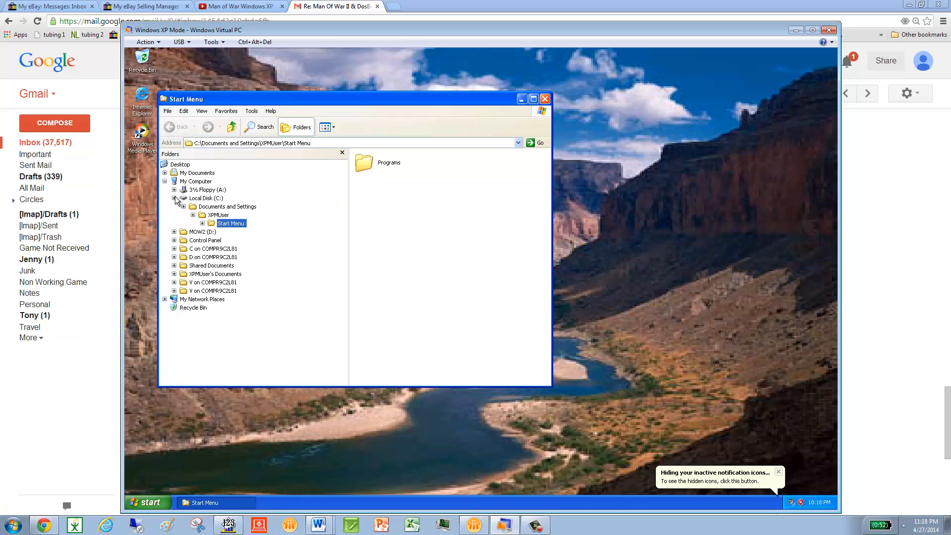
{"action": "left_click", "coordinate": [173, 198]}
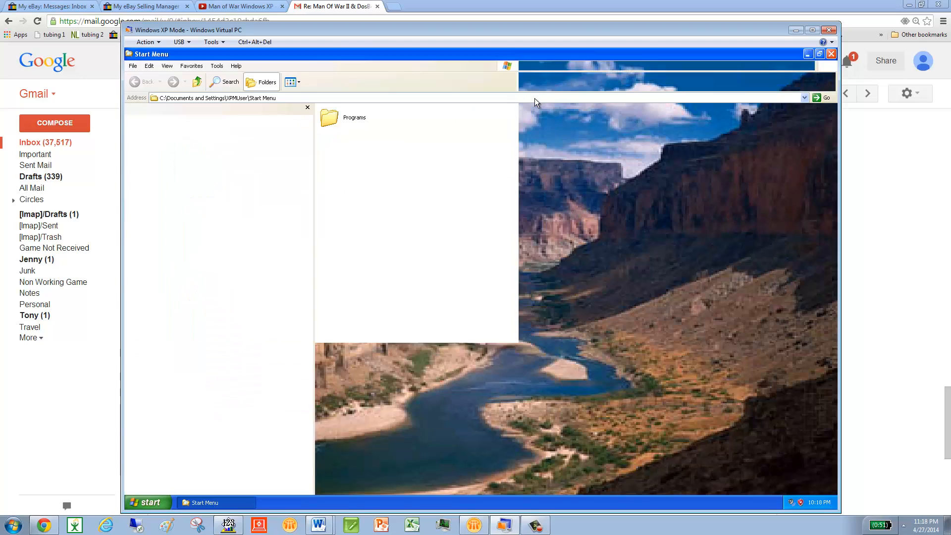
{"action": "left_click", "coordinate": [261, 82]}
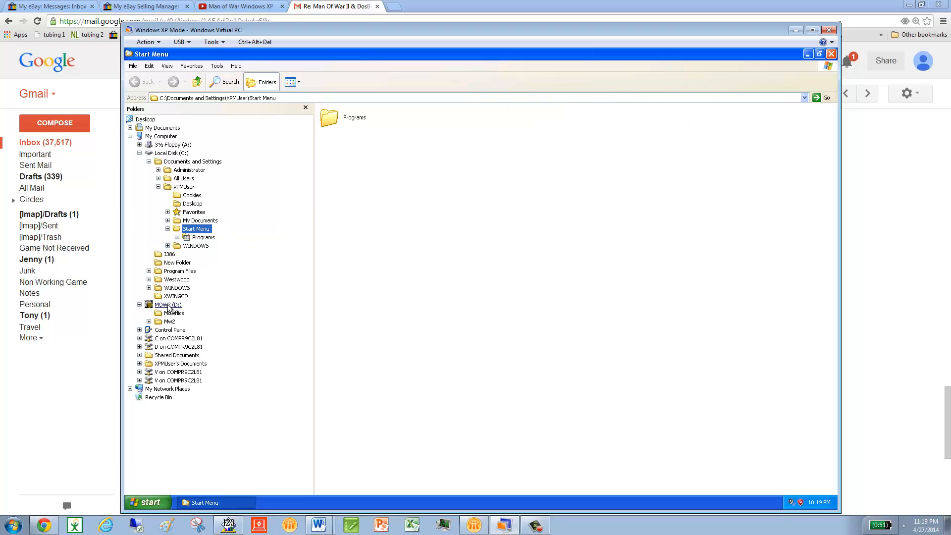
- Show the MOW2 (D:) disc contents in Details view
{"action": "left_click", "coordinate": [166, 305]}
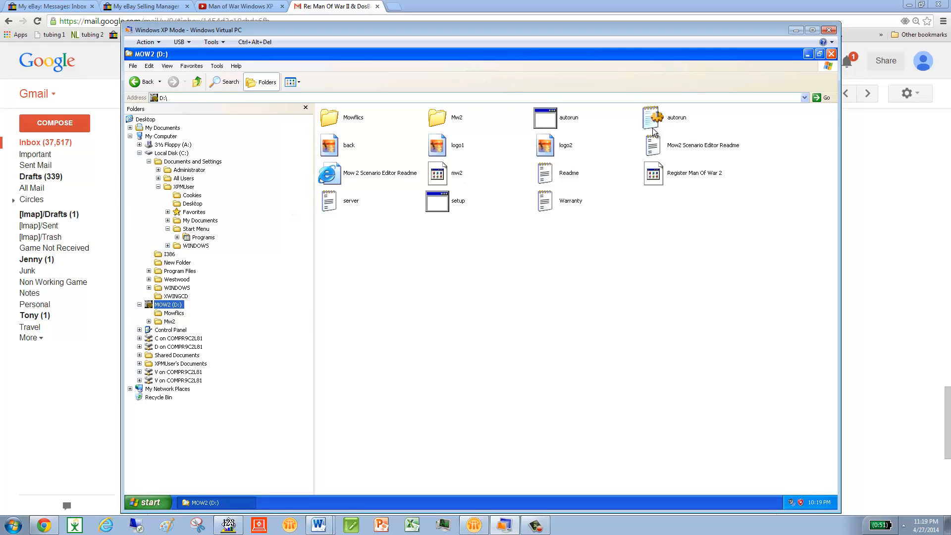
{"action": "left_click", "coordinate": [297, 82]}
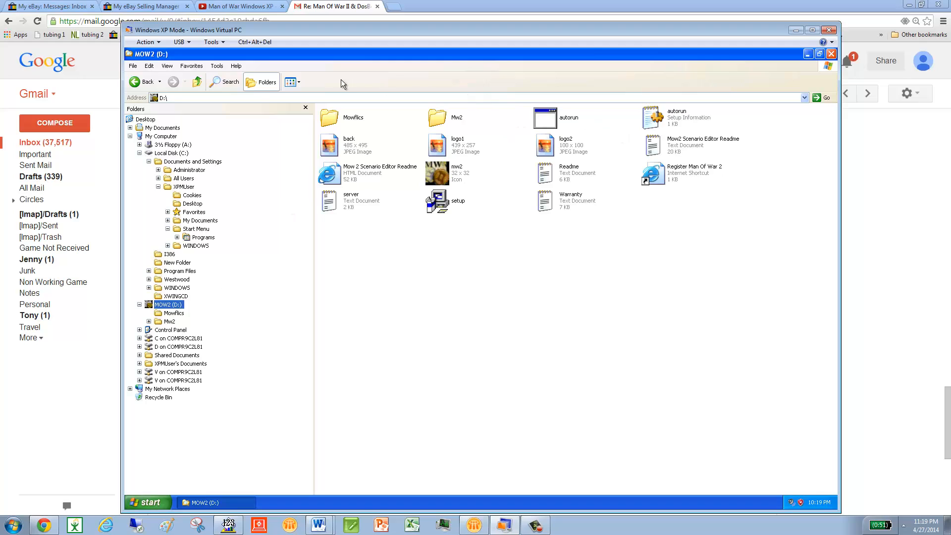
{"action": "left_click", "coordinate": [297, 81]}
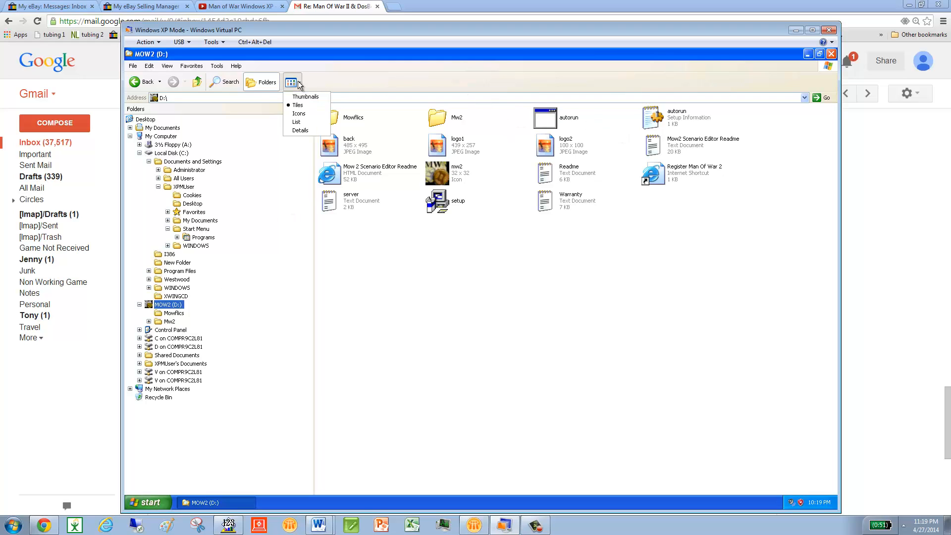
{"action": "left_click", "coordinate": [300, 130]}
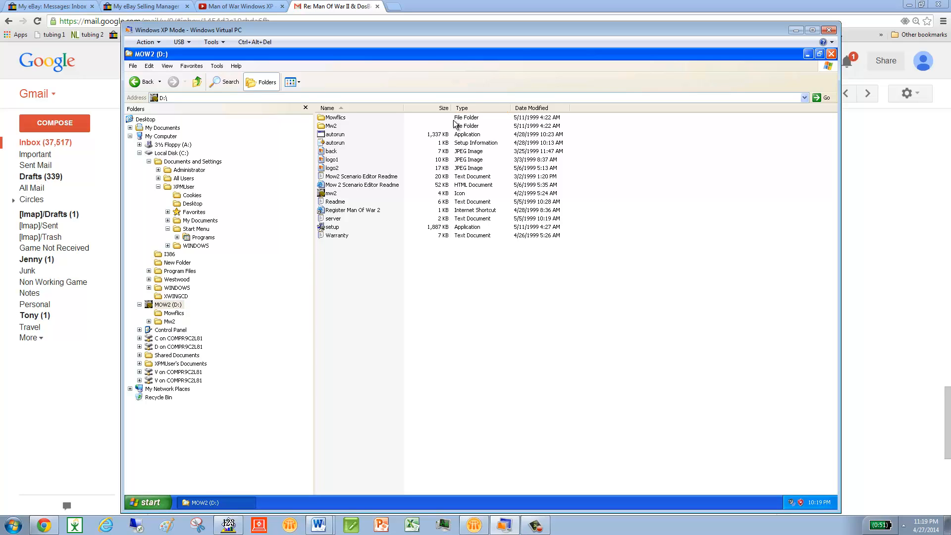
- Add a Title column to the D: listing, sort it by type, and select autorun
{"action": "right_click", "coordinate": [490, 108]}
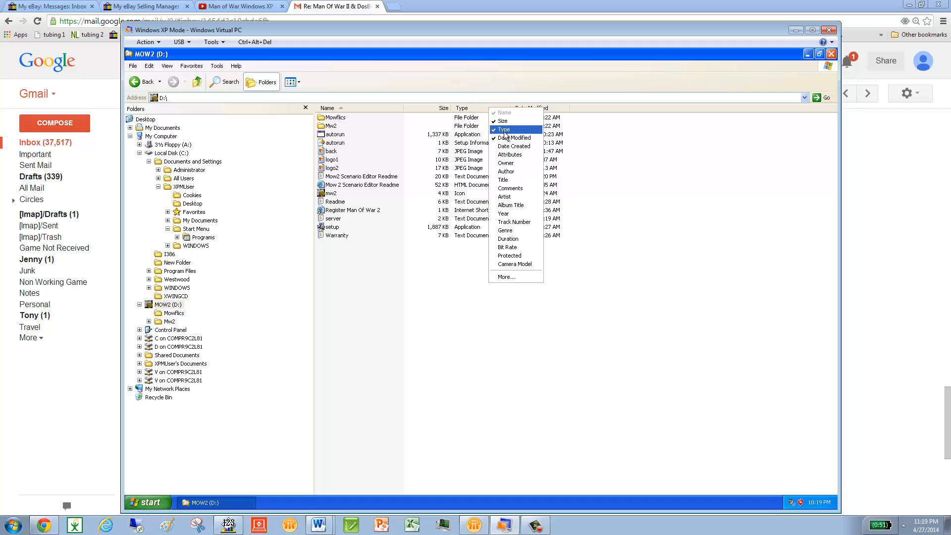
{"action": "left_click", "coordinate": [503, 129]}
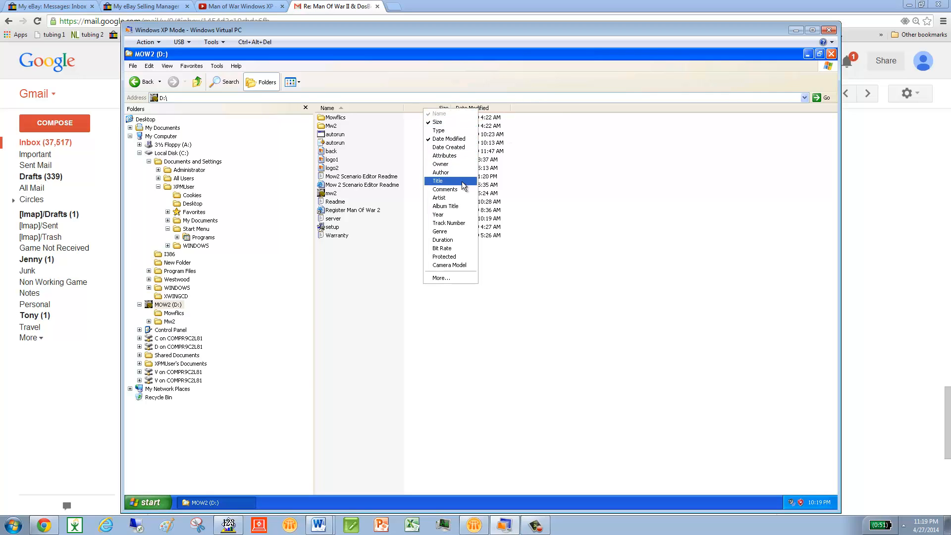
{"action": "left_click", "coordinate": [437, 181]}
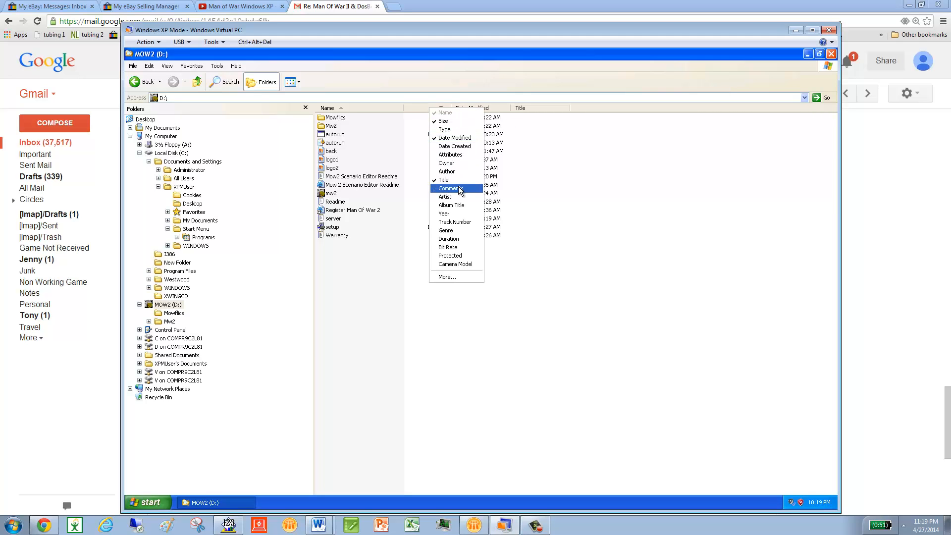
{"action": "mouse_move", "coordinate": [444, 129]}
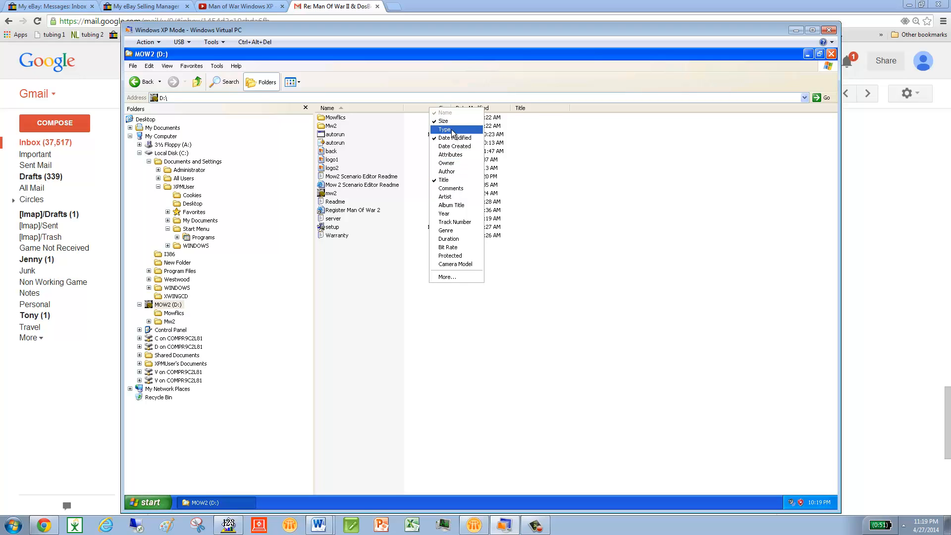
{"action": "left_click", "coordinate": [444, 129]}
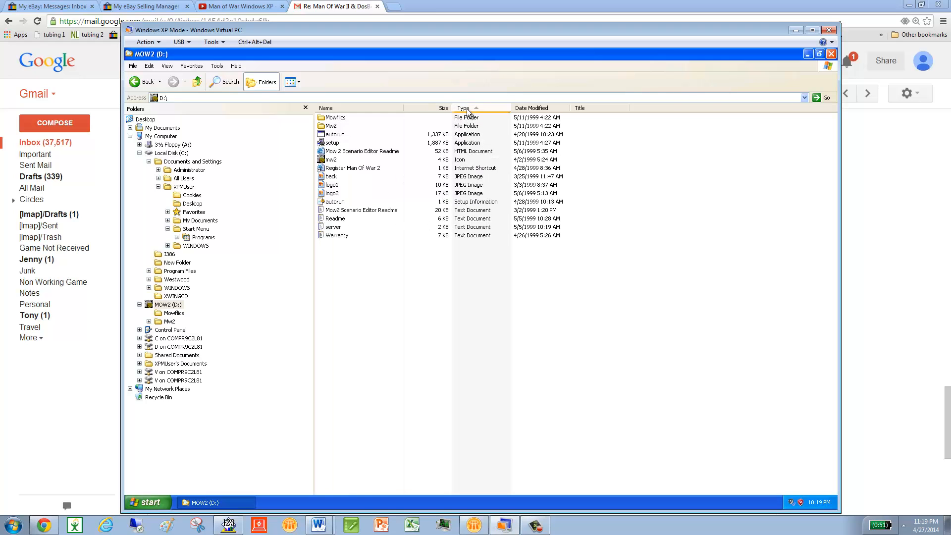
{"action": "left_click", "coordinate": [335, 134]}
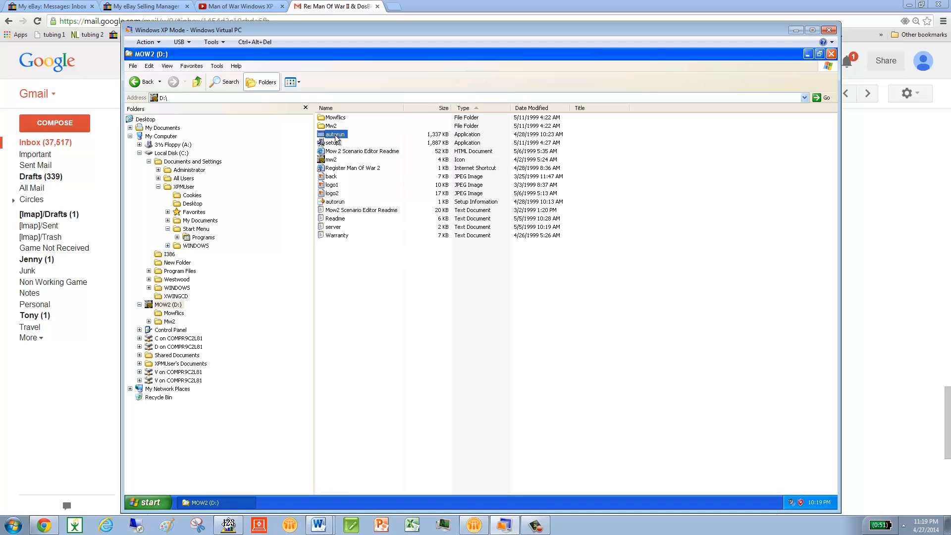
{"action": "right_click", "coordinate": [335, 134]}
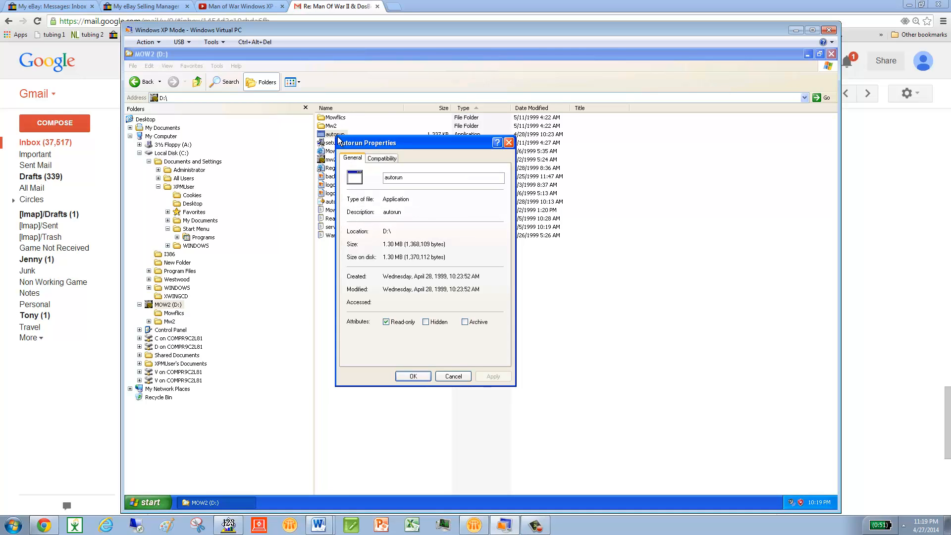
{"action": "left_click", "coordinate": [381, 157]}
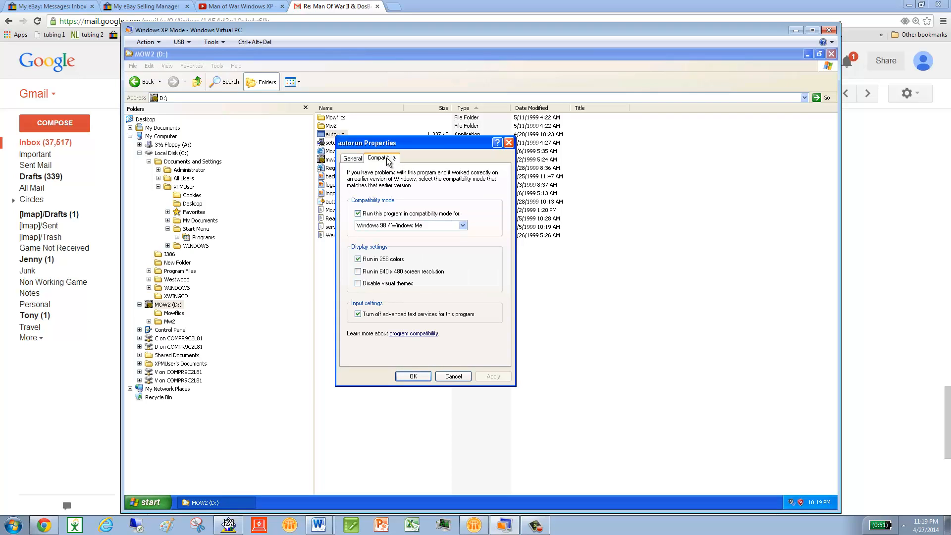
{"action": "mouse_move", "coordinate": [371, 210]}
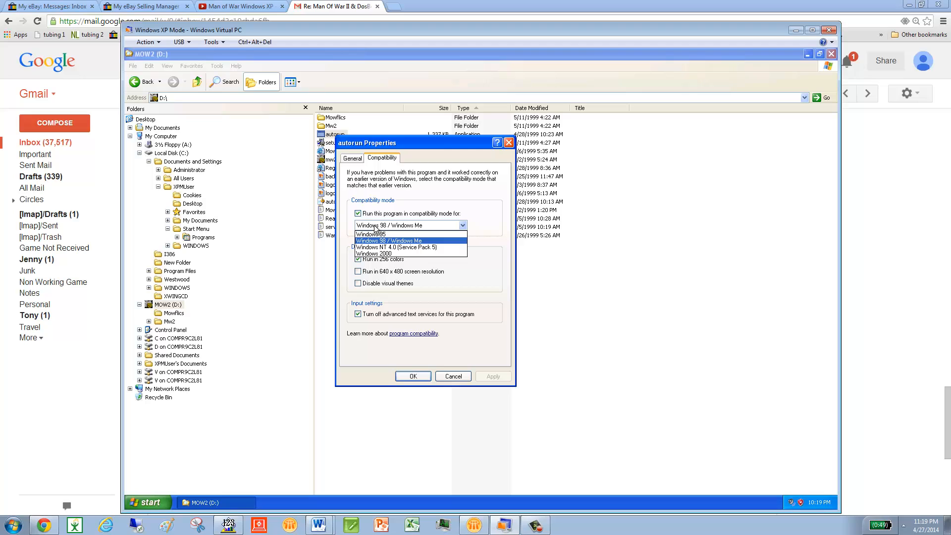
{"action": "left_click", "coordinate": [389, 240]}
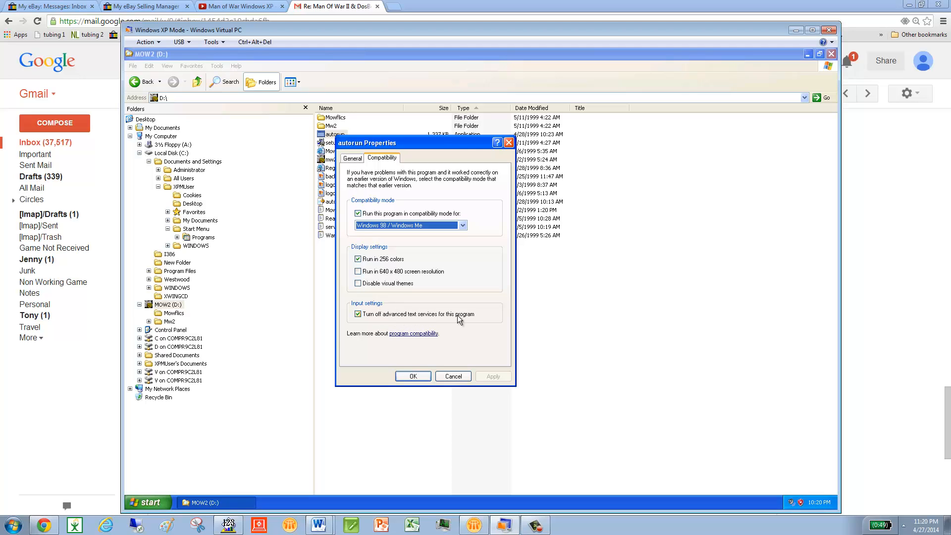
{"action": "mouse_move", "coordinate": [406, 235]}
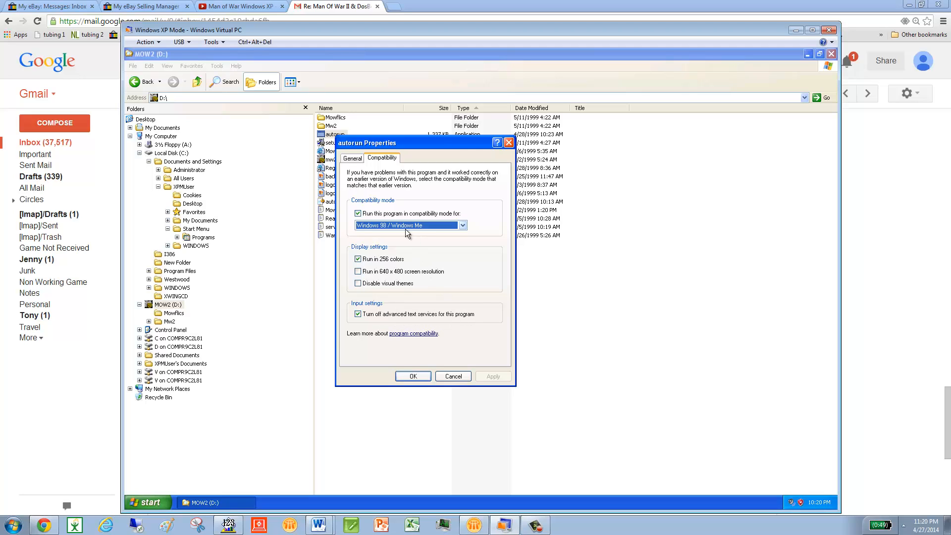
{"action": "left_click", "coordinate": [358, 213]}
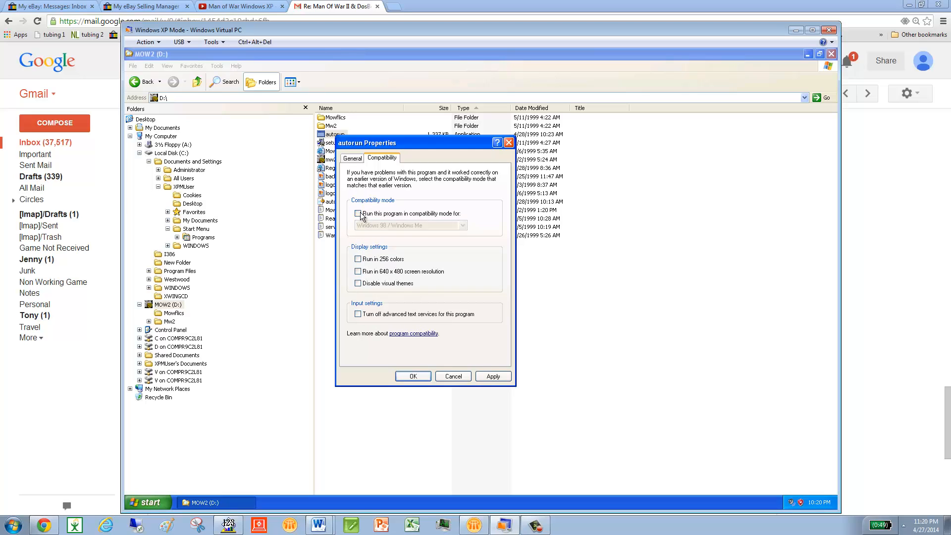
{"action": "left_click", "coordinate": [358, 214]}
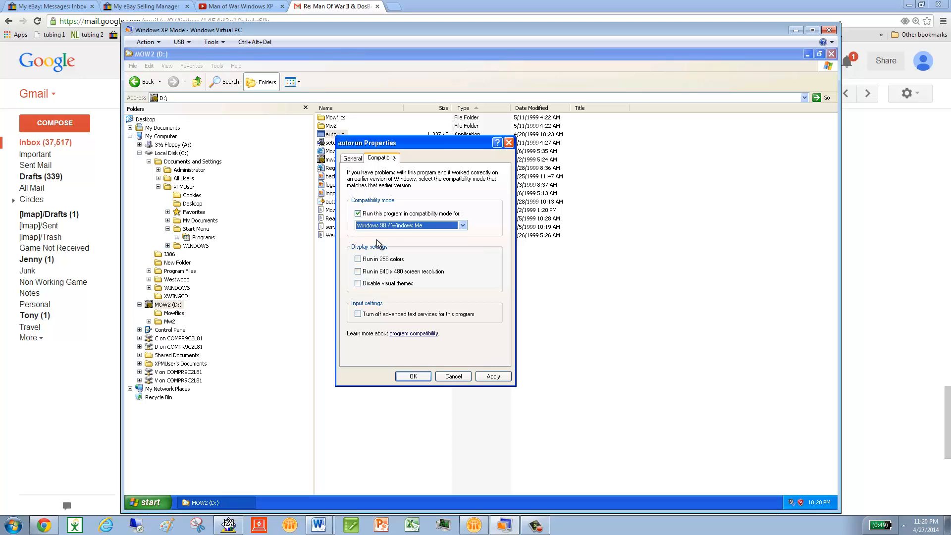
{"action": "left_click", "coordinate": [358, 258]}
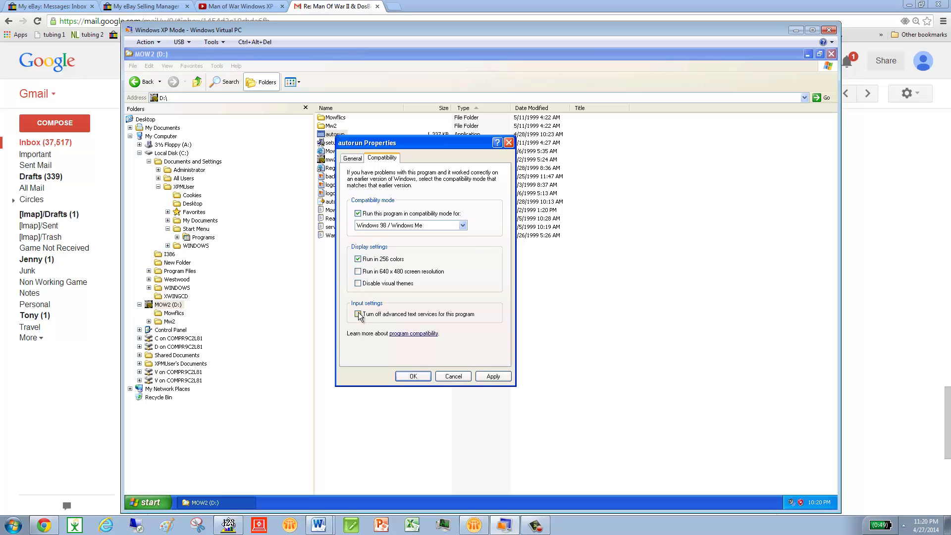
{"action": "left_click", "coordinate": [358, 314]}
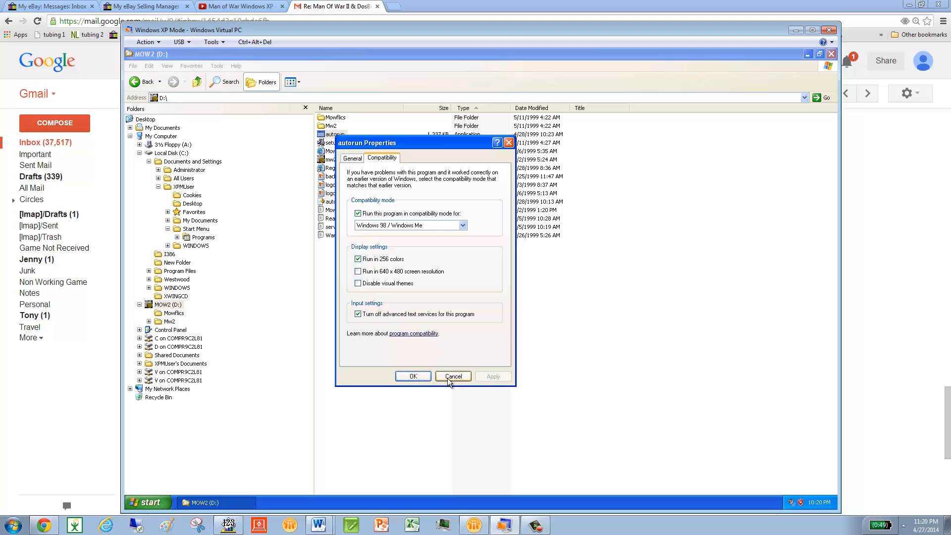
{"action": "left_click", "coordinate": [453, 376]}
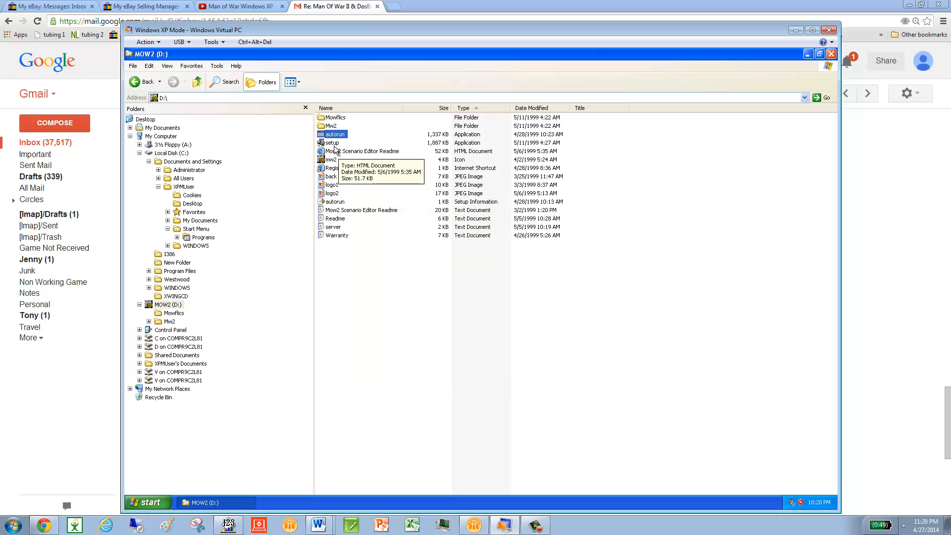
- Confirm setup's Windows 98 / Windows Me compatibility mode with 256 colours
{"action": "left_click", "coordinate": [331, 143]}
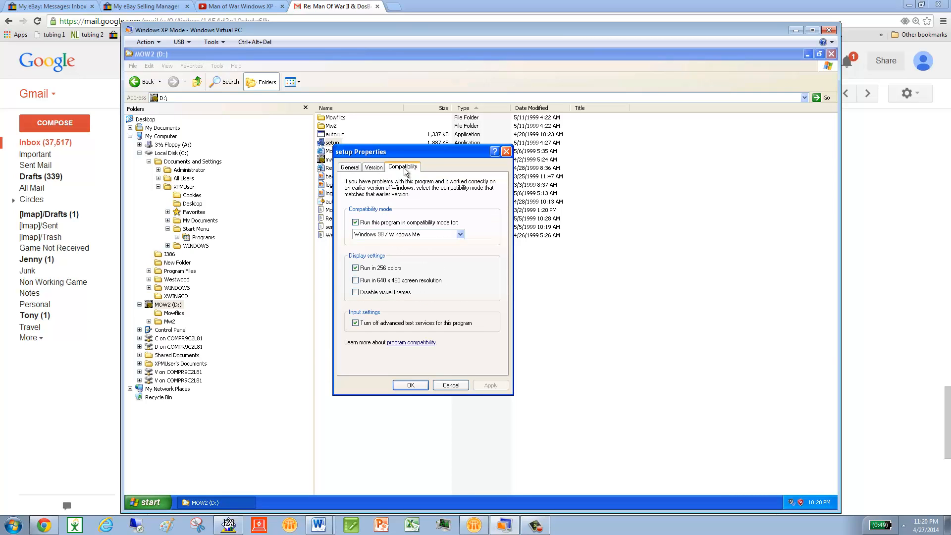
{"action": "mouse_move", "coordinate": [340, 286]}
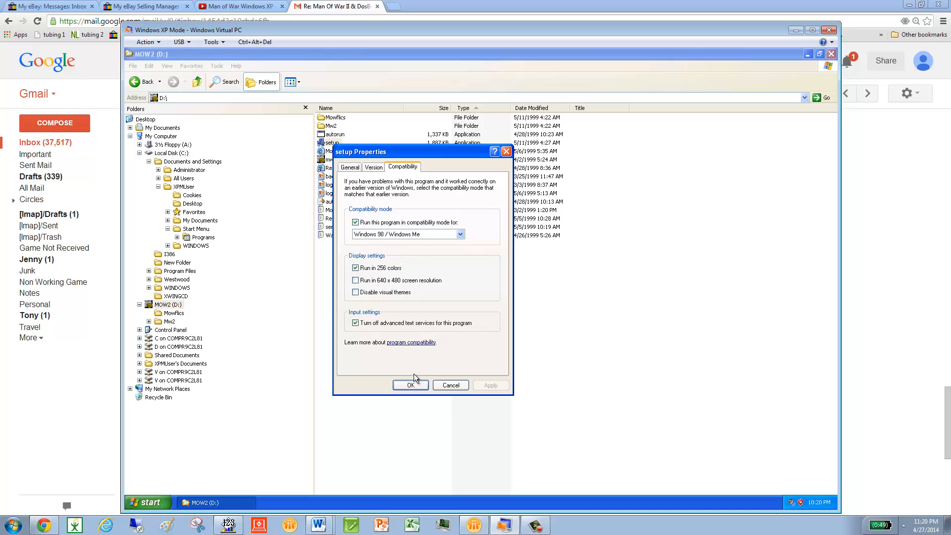
{"action": "left_click", "coordinate": [410, 385]}
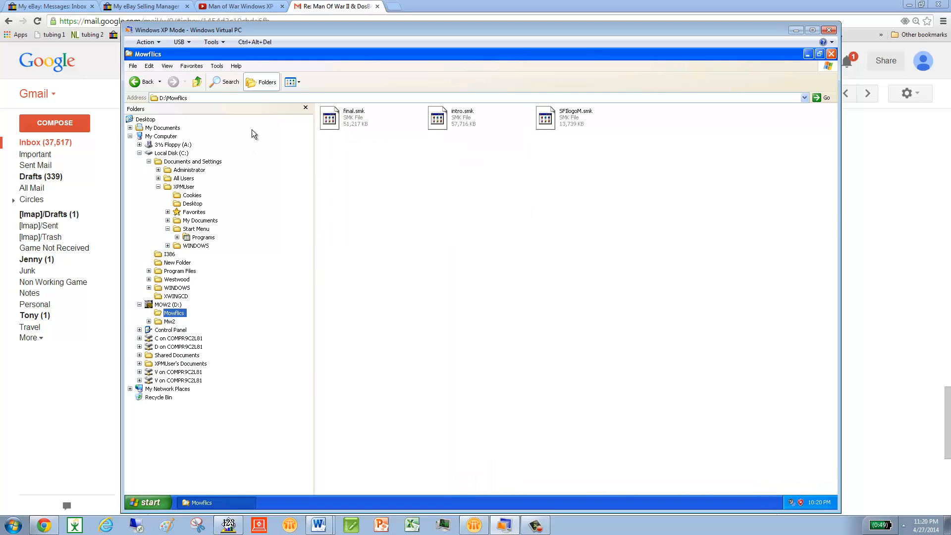
- Show Mowflics and Mw2 in Details view, sort Mw2 by type, and select camedit, mapedit, mw2
{"action": "left_click", "coordinate": [290, 82]}
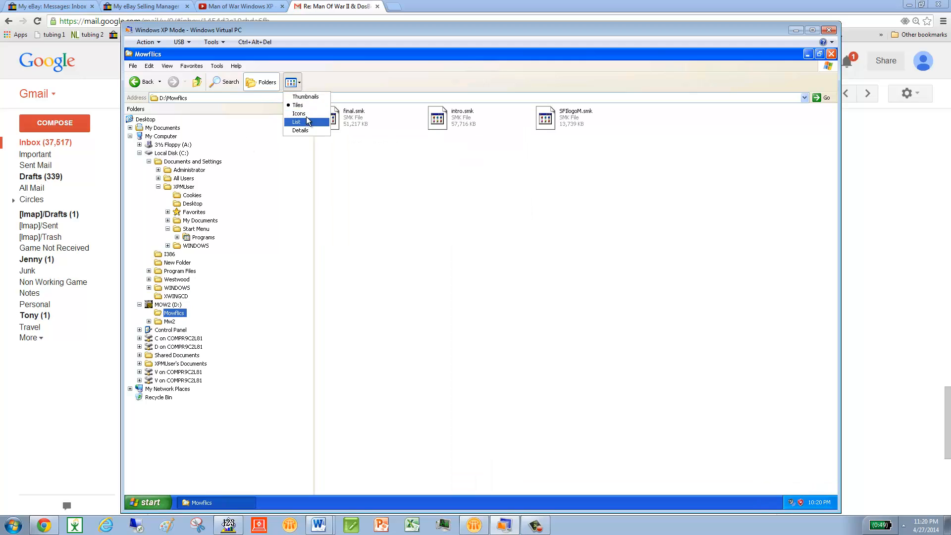
{"action": "left_click", "coordinate": [300, 130]}
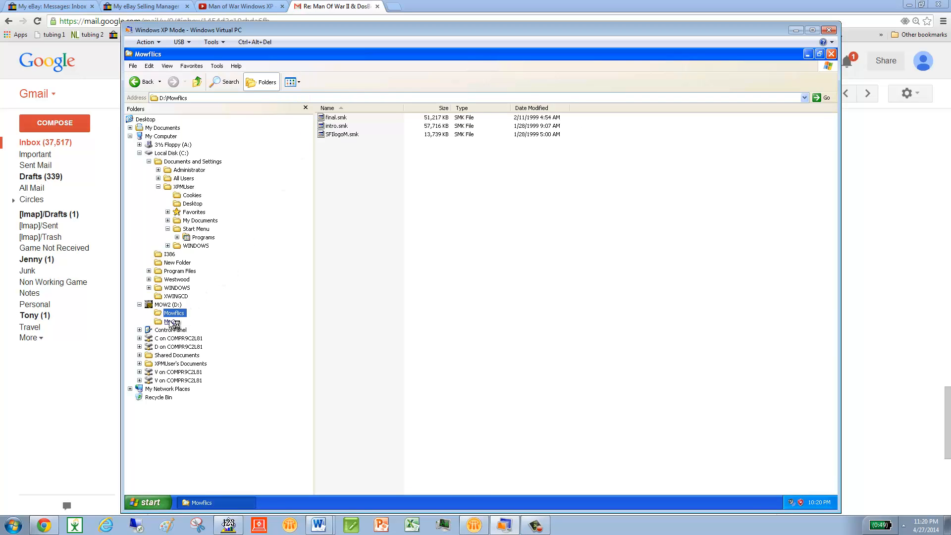
{"action": "left_click", "coordinate": [170, 321]}
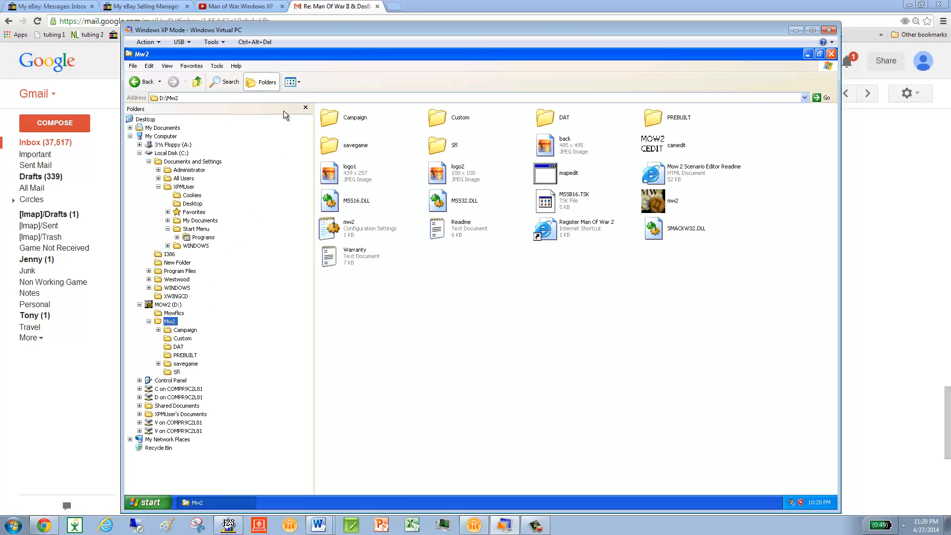
{"action": "left_click", "coordinate": [298, 82]}
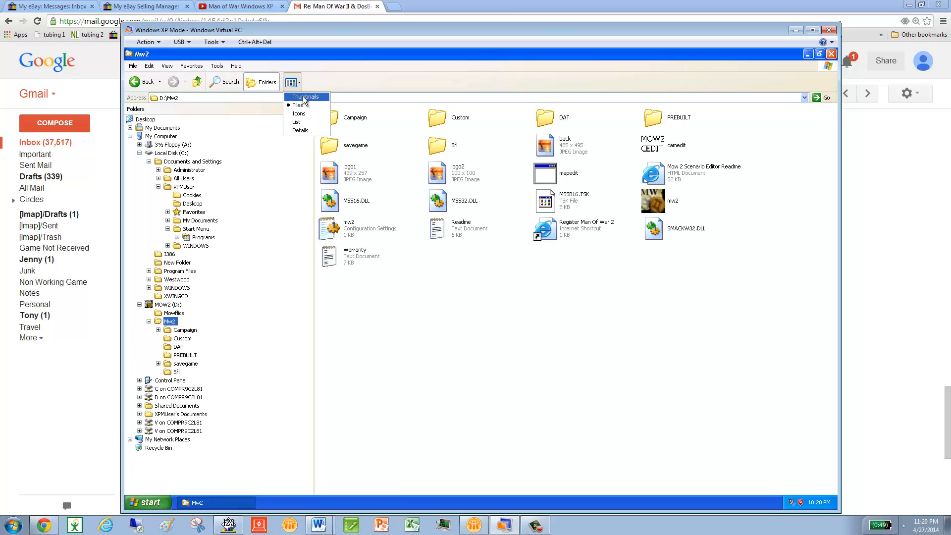
{"action": "left_click", "coordinate": [300, 130]}
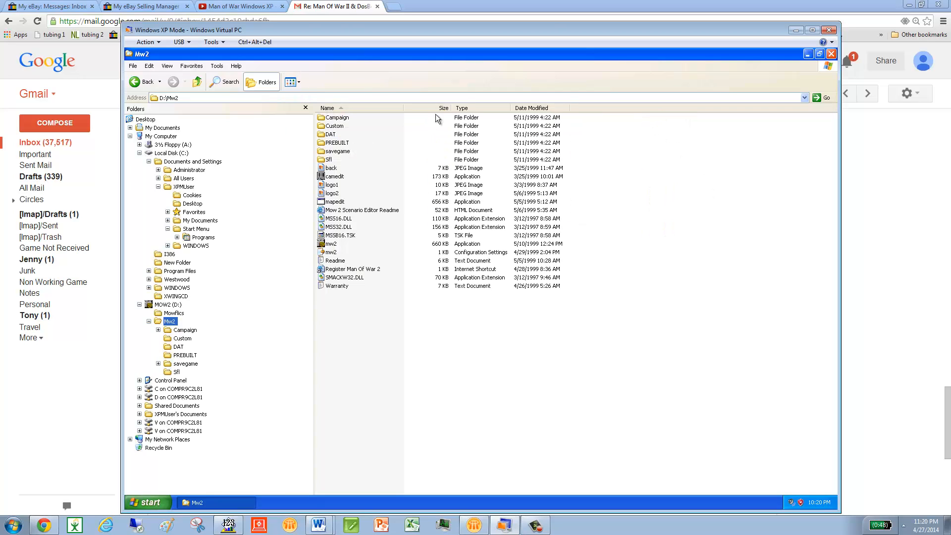
{"action": "left_click", "coordinate": [462, 108]}
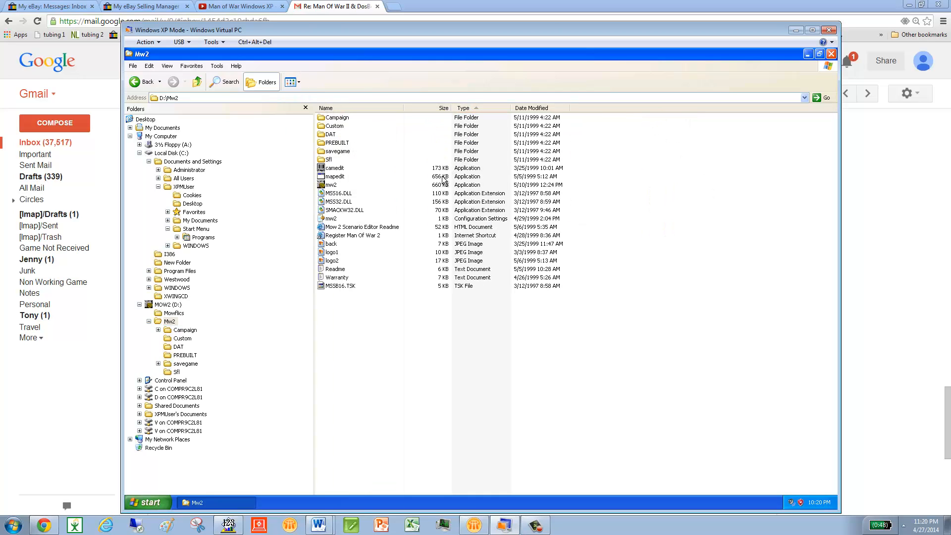
{"action": "left_click", "coordinate": [333, 167]}
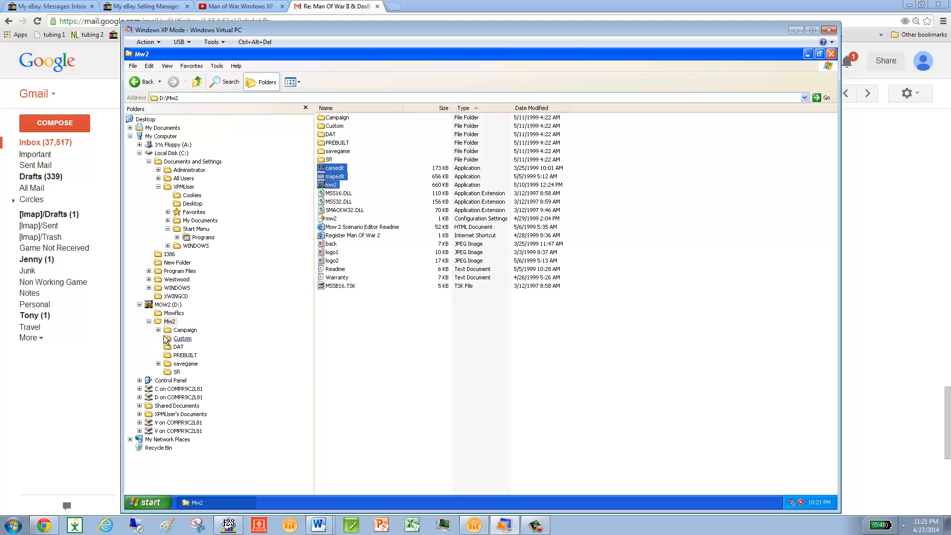
{"action": "left_click", "coordinate": [186, 329]}
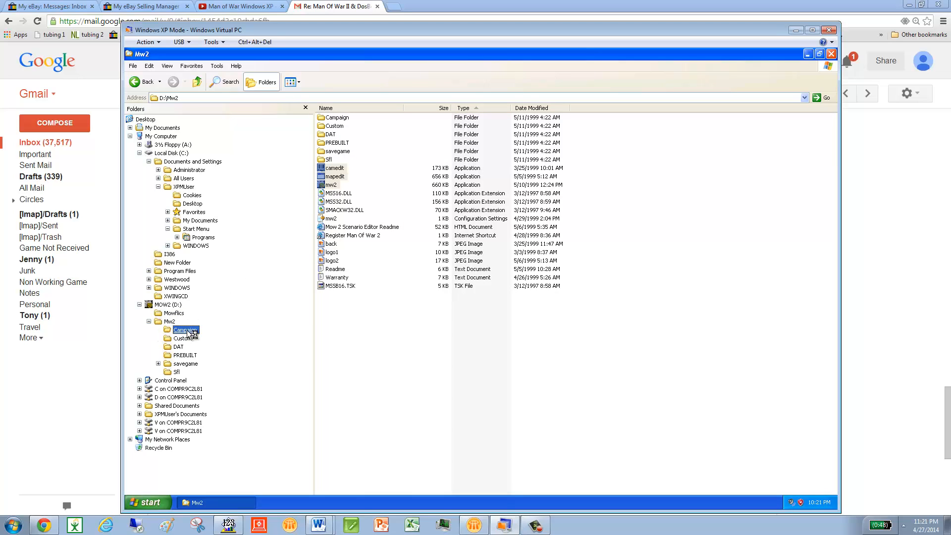
- Open Campaign > ChAdm.cmp and show its files in Details view
{"action": "double_click", "coordinate": [185, 330]}
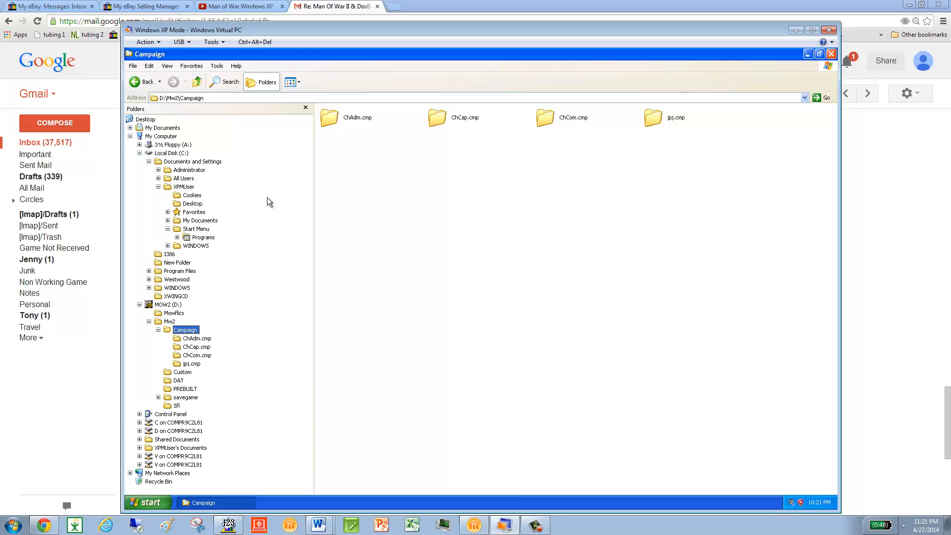
{"action": "double_click", "coordinate": [197, 338]}
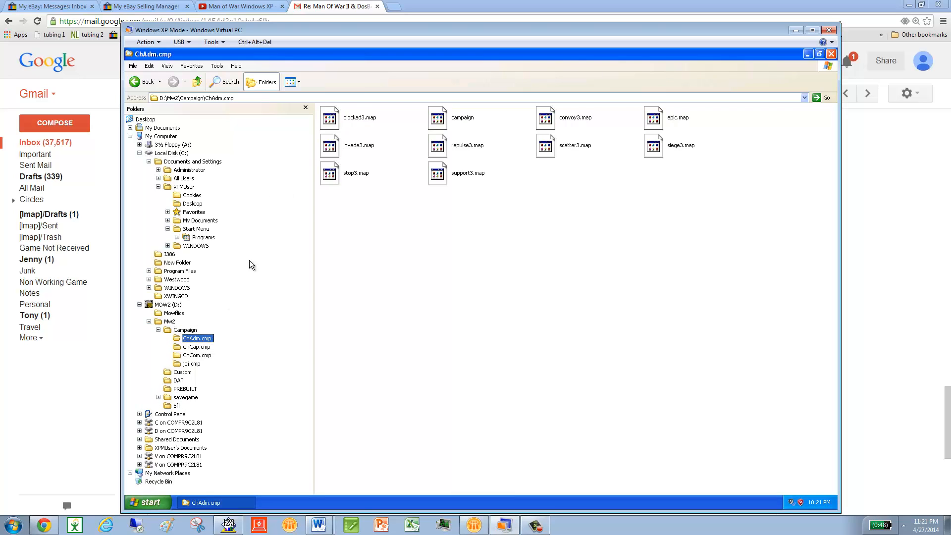
{"action": "left_click", "coordinate": [289, 82]}
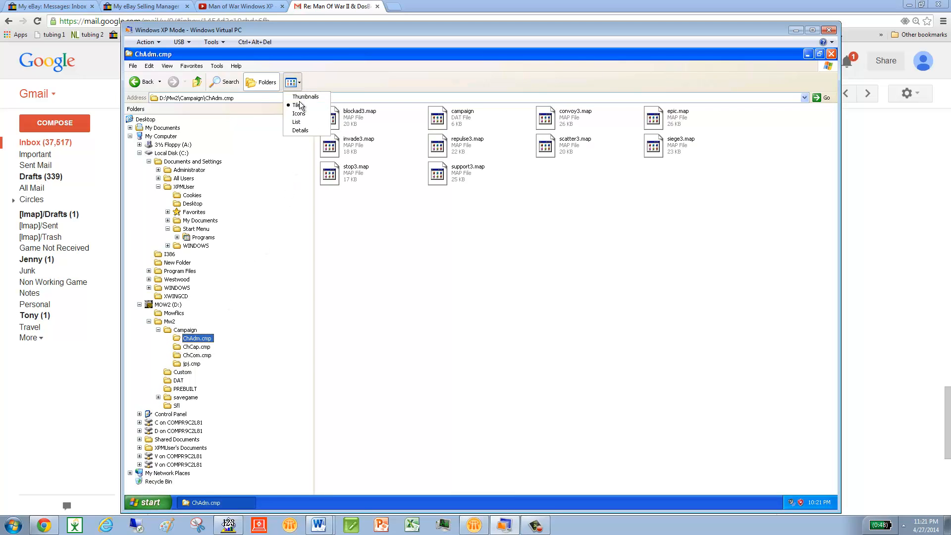
{"action": "left_click", "coordinate": [300, 130]}
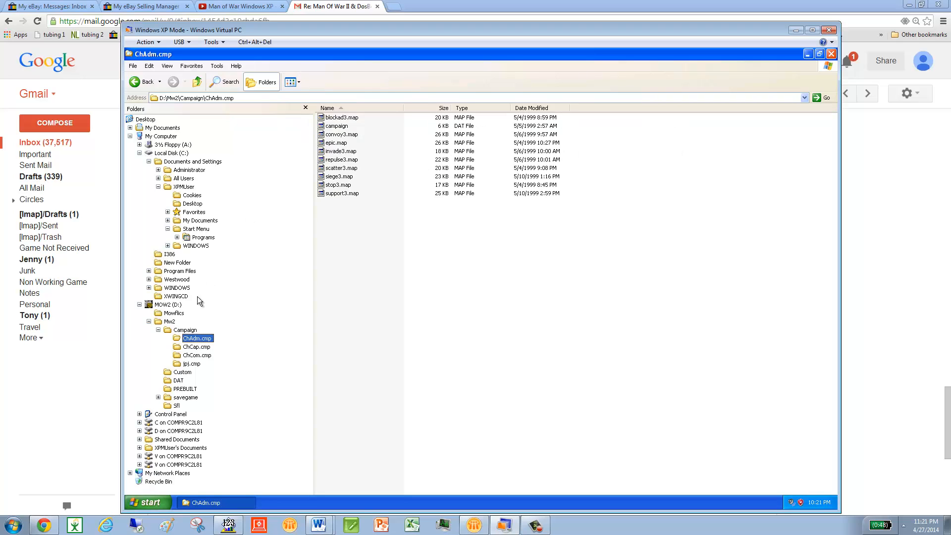
- Browse the ChCap.cmp, ChCom.cmp, jpj.cmp, Custom, DAT and savegame folders
{"action": "left_click", "coordinate": [197, 346]}
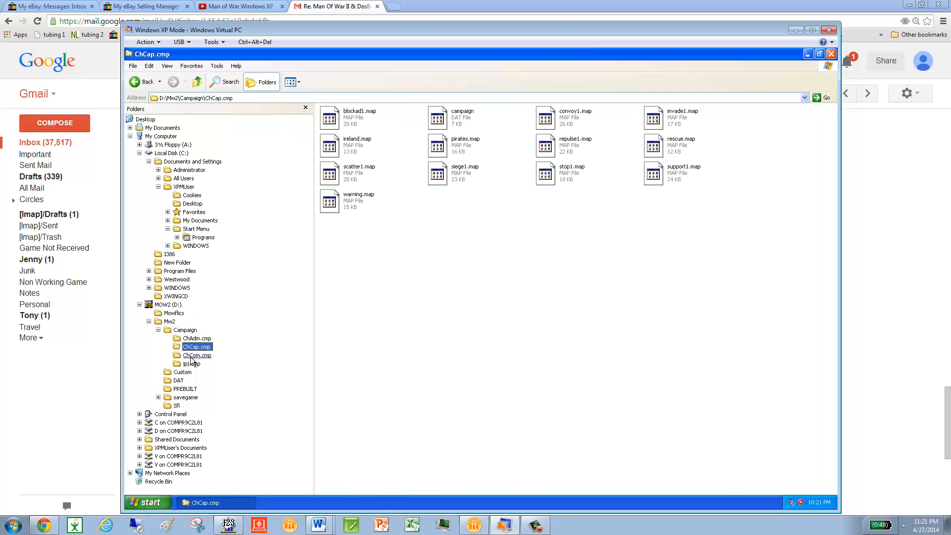
{"action": "left_click", "coordinate": [197, 355]}
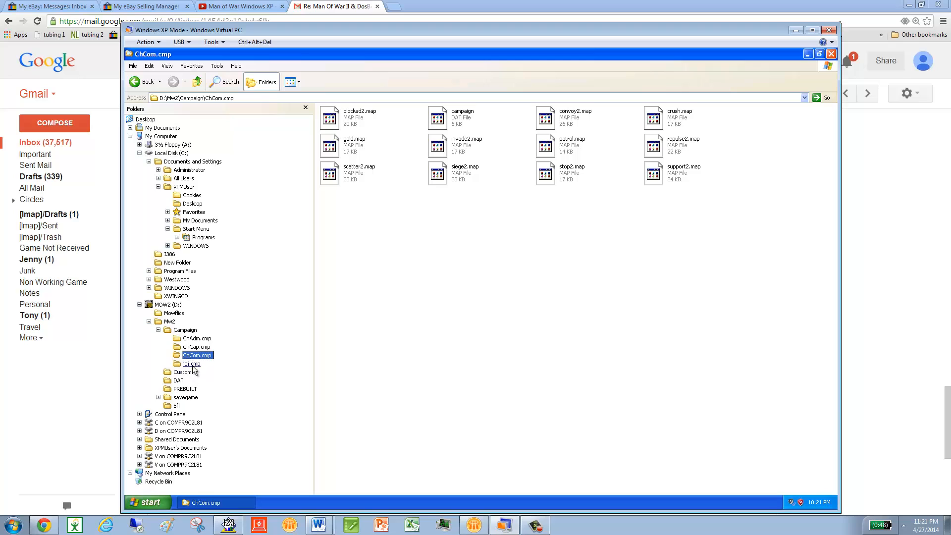
{"action": "left_click", "coordinate": [191, 363]}
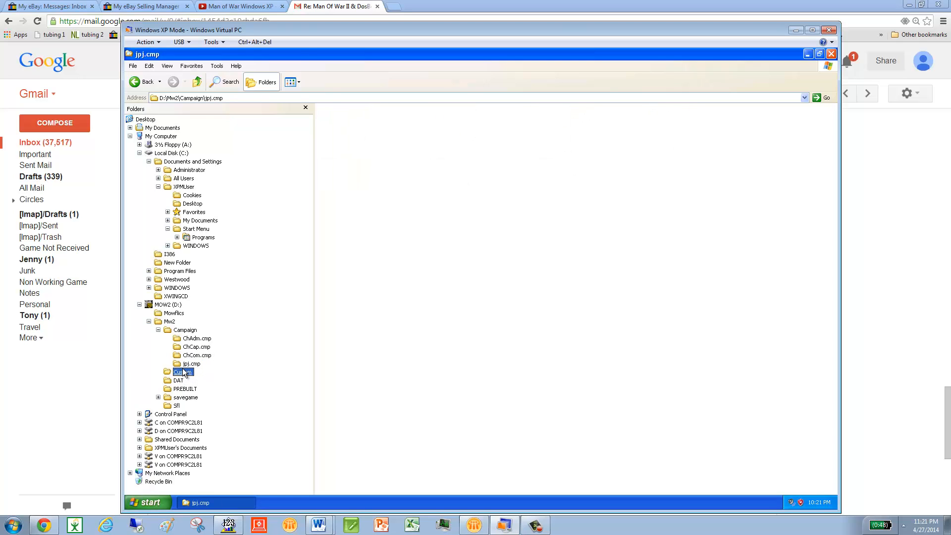
{"action": "double_click", "coordinate": [182, 372]}
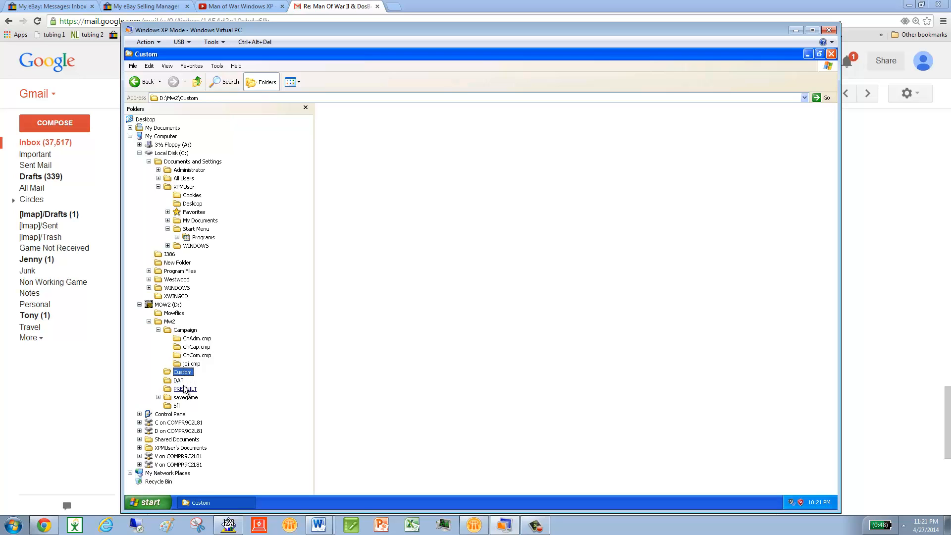
{"action": "left_click", "coordinate": [177, 380]}
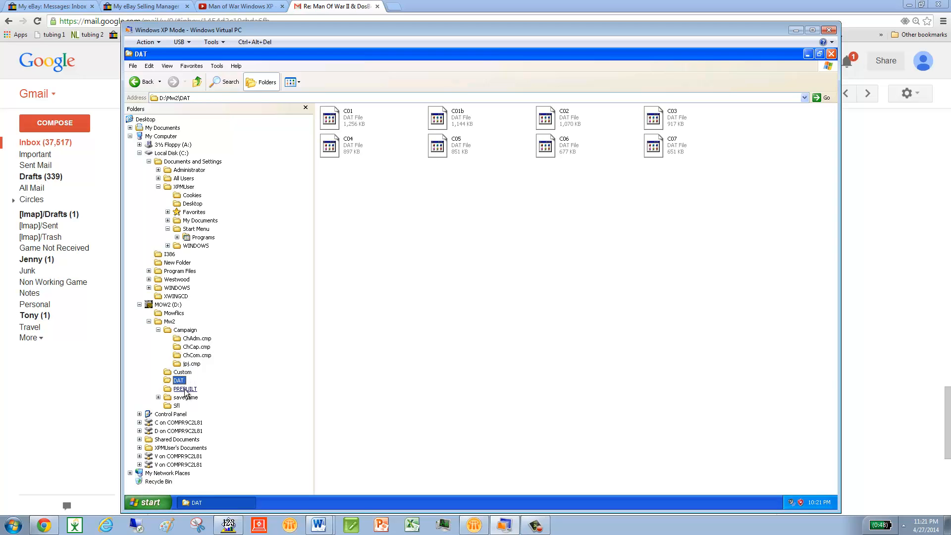
{"action": "left_click", "coordinate": [185, 388]}
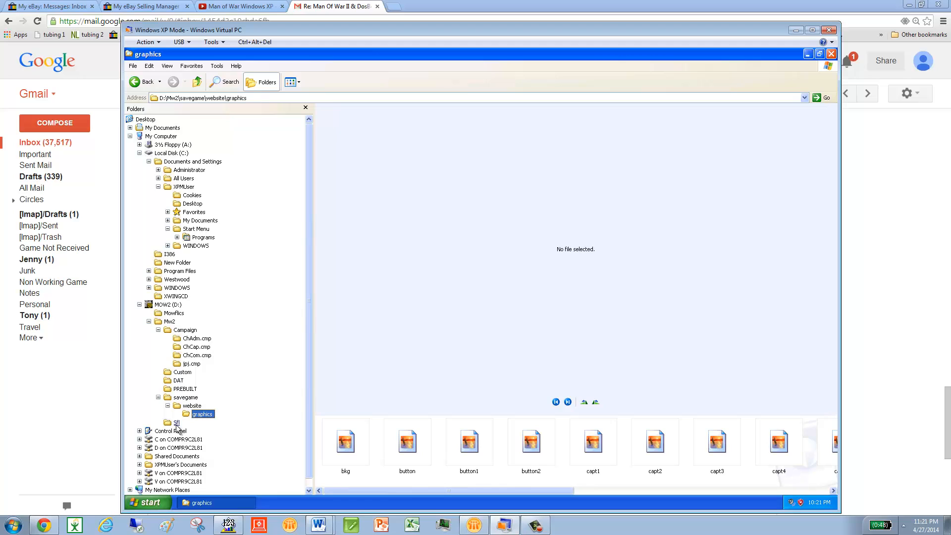
- Open the Sfl folder and list its SFL files in Details view
{"action": "left_click", "coordinate": [177, 422]}
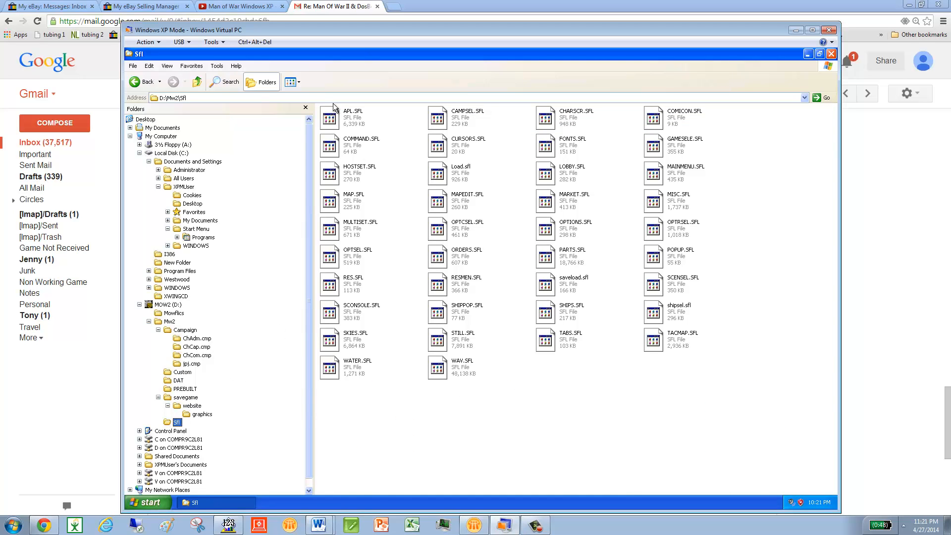
{"action": "left_click", "coordinate": [297, 82]}
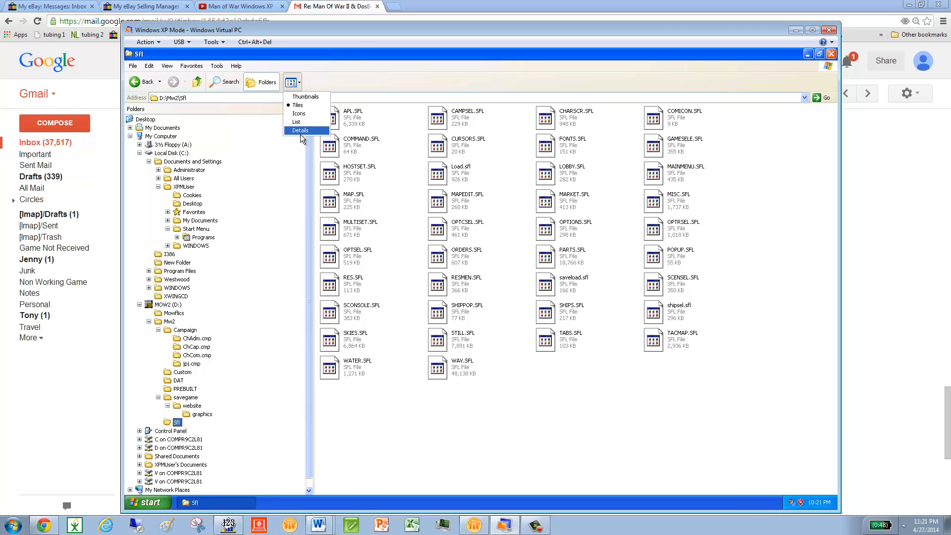
{"action": "left_click", "coordinate": [300, 130]}
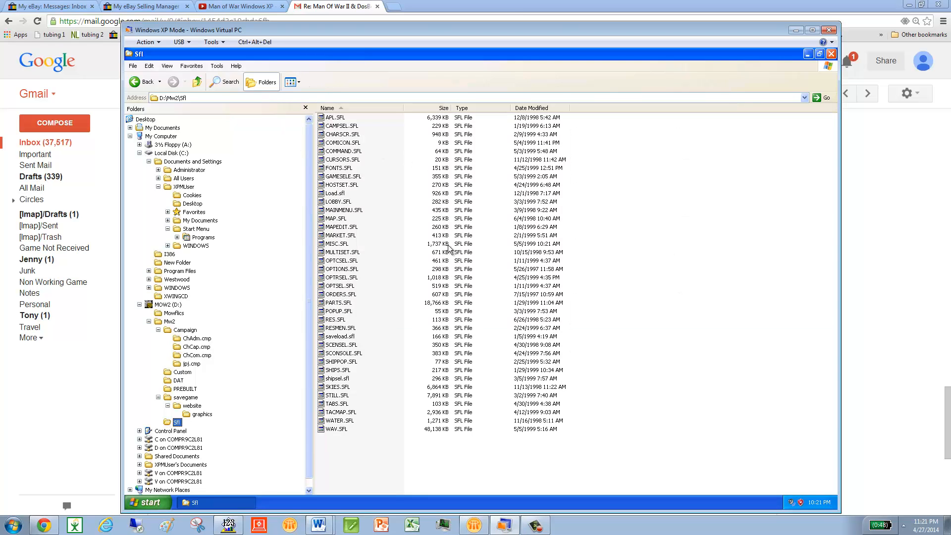
{"action": "mouse_move", "coordinate": [416, 323]}
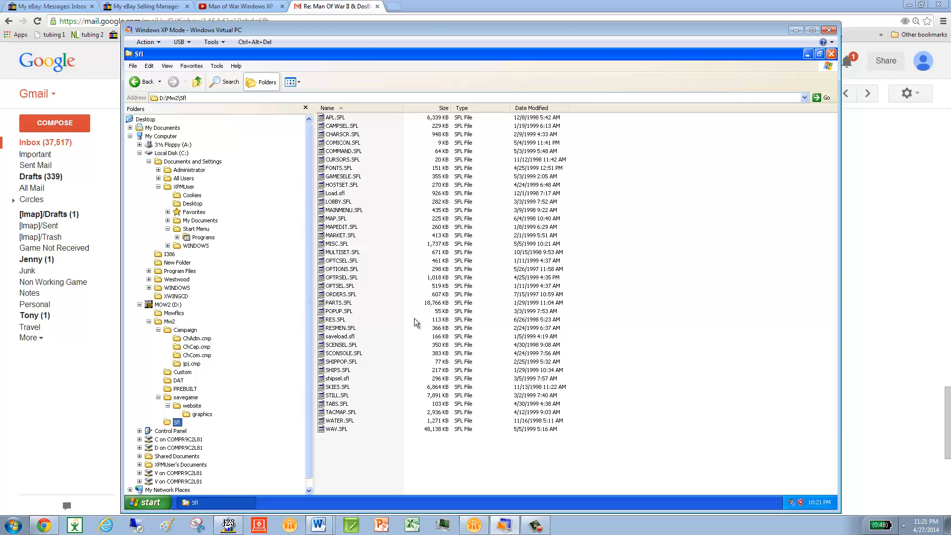
- Show the MOW2 (D:) root in Details view and run setup to the Man Of War 2 Welcome screen
{"action": "left_click", "coordinate": [168, 304]}
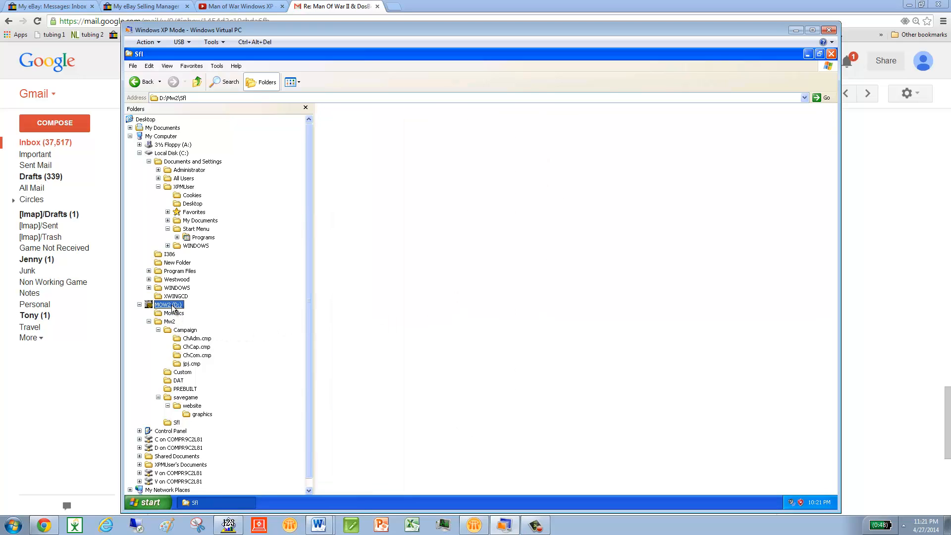
{"action": "left_click", "coordinate": [168, 304]}
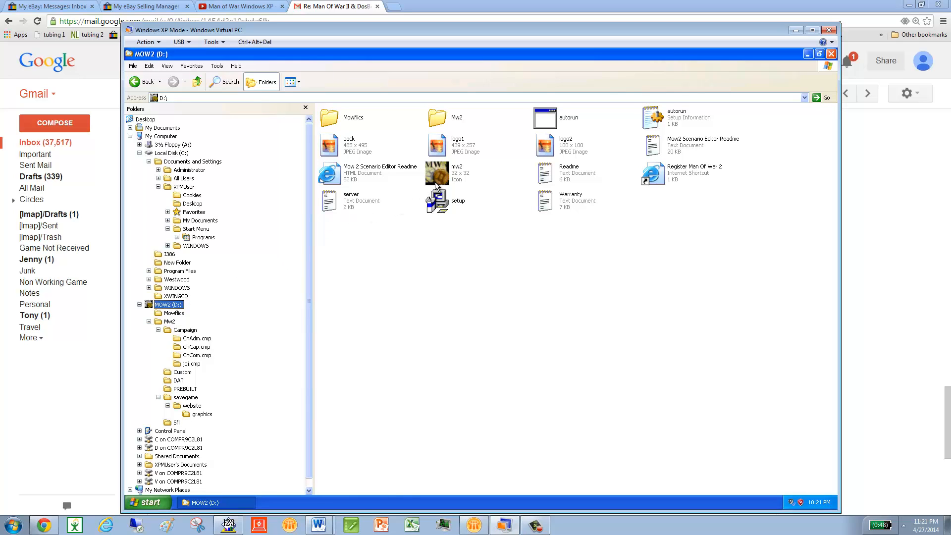
{"action": "left_click", "coordinate": [297, 82]}
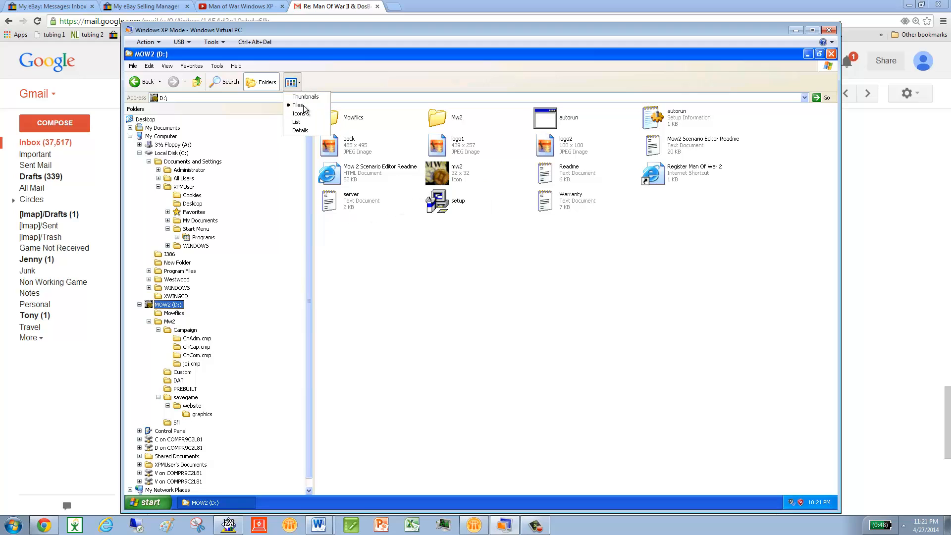
{"action": "left_click", "coordinate": [300, 130]}
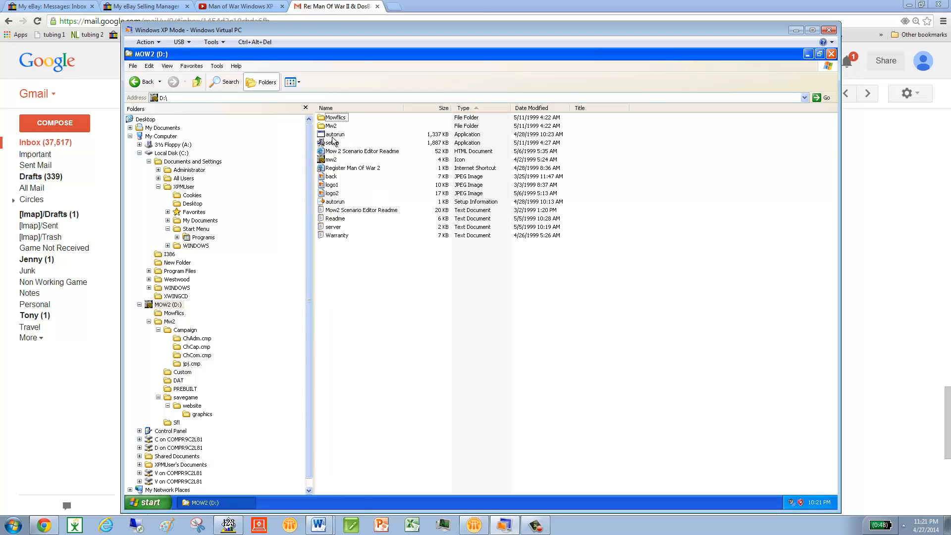
{"action": "left_click", "coordinate": [331, 143]}
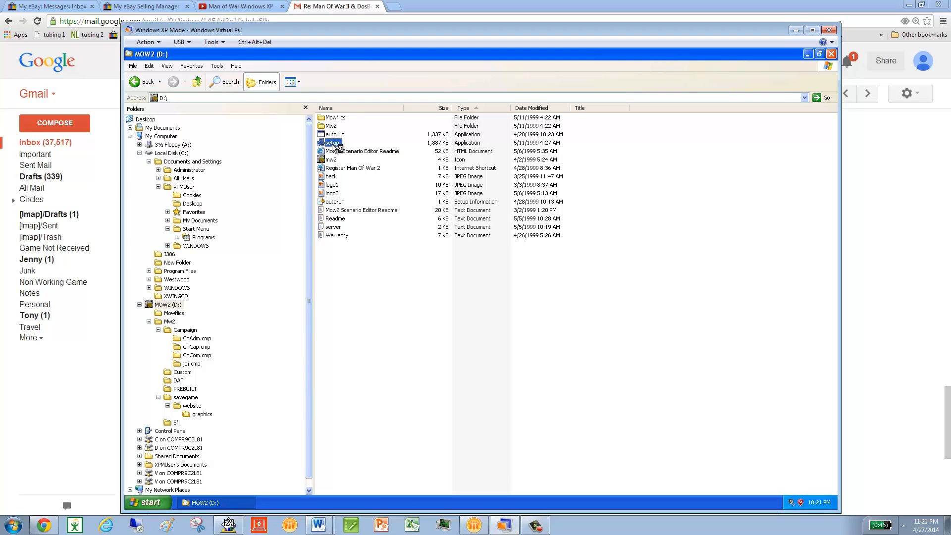
{"action": "double_click", "coordinate": [331, 142]}
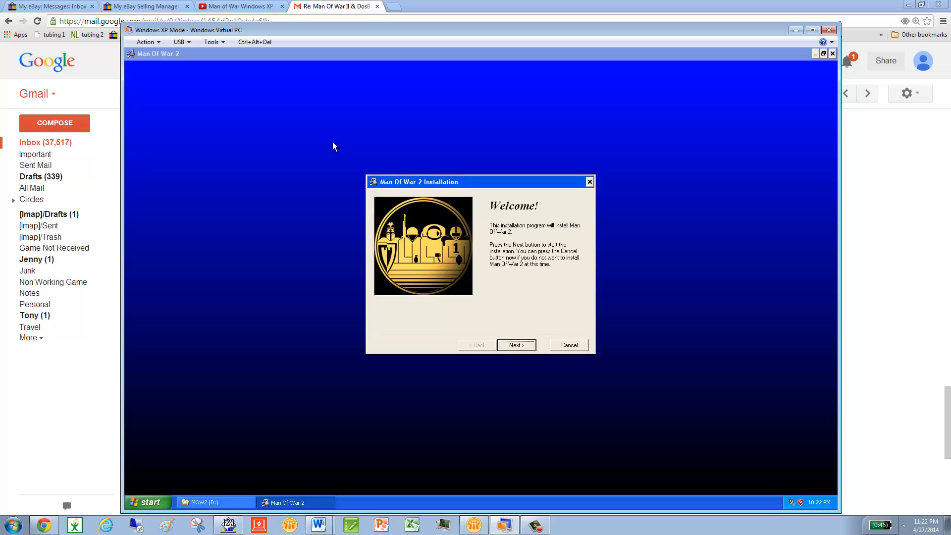
{"action": "mouse_move", "coordinate": [450, 290]}
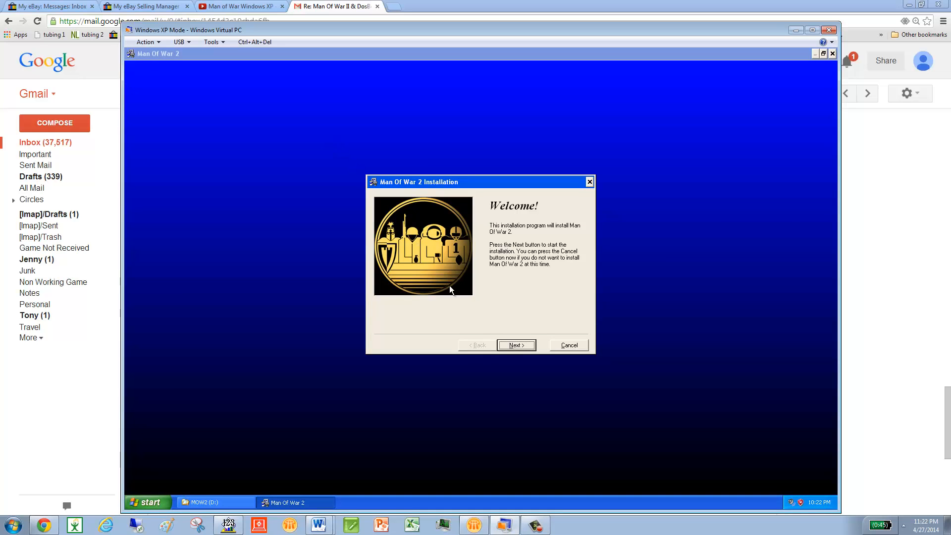
- Accept the license, default C:\Program Files\Mow2 folder and Man Of War 2 program group
{"action": "left_click", "coordinate": [516, 345]}
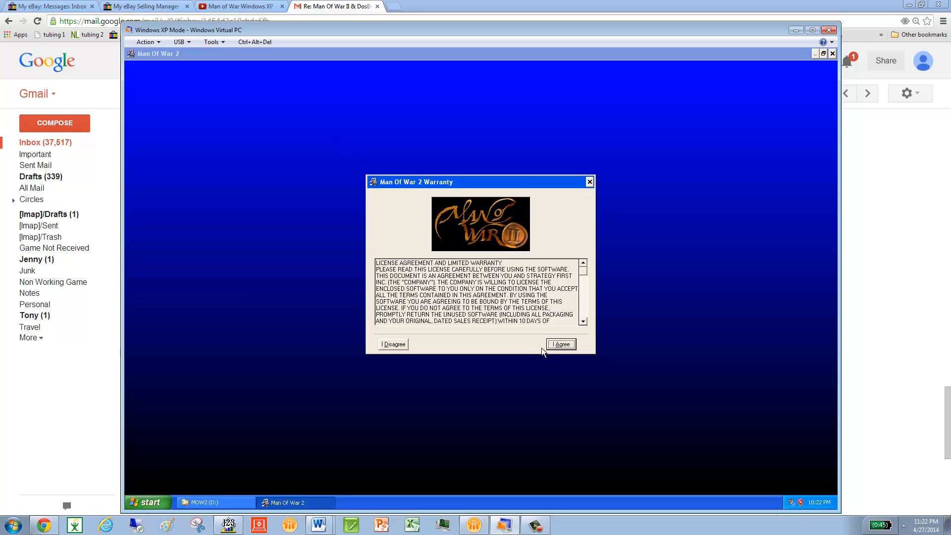
{"action": "left_click", "coordinate": [561, 344]}
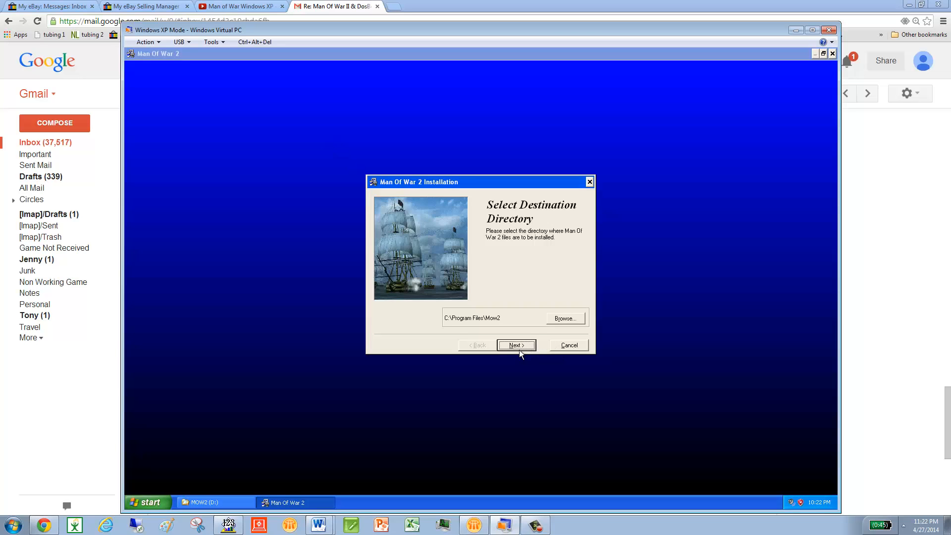
{"action": "left_click", "coordinate": [515, 345]}
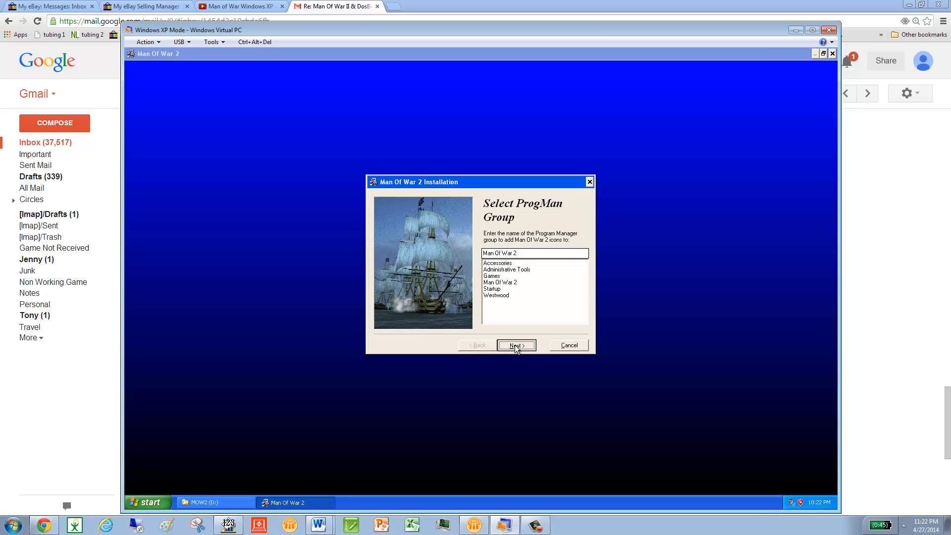
{"action": "left_click", "coordinate": [516, 345]}
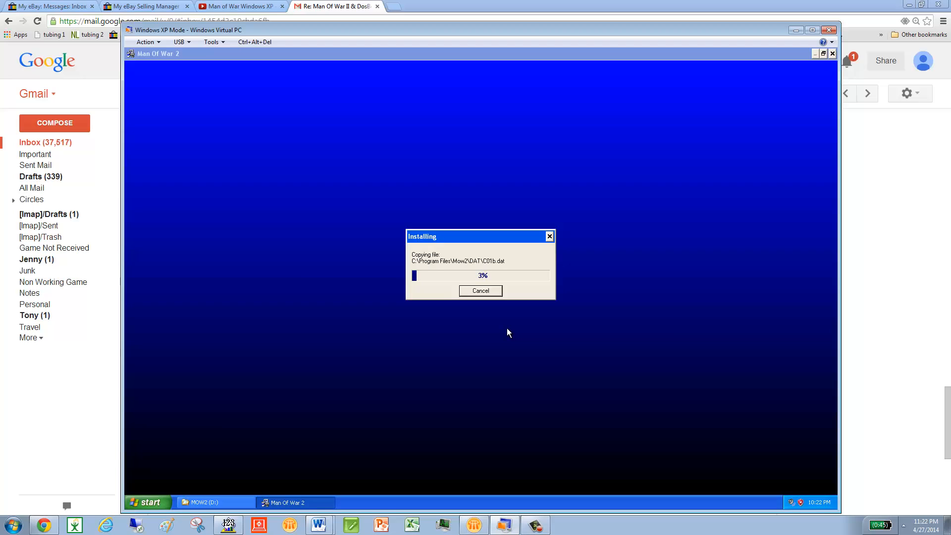
{"action": "mouse_move", "coordinate": [238, 436]}
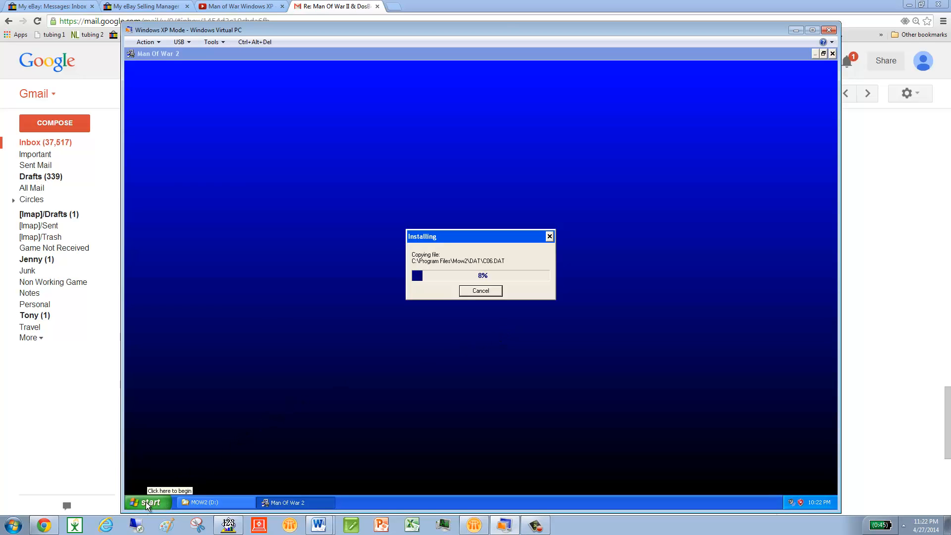
{"action": "mouse_move", "coordinate": [153, 358]}
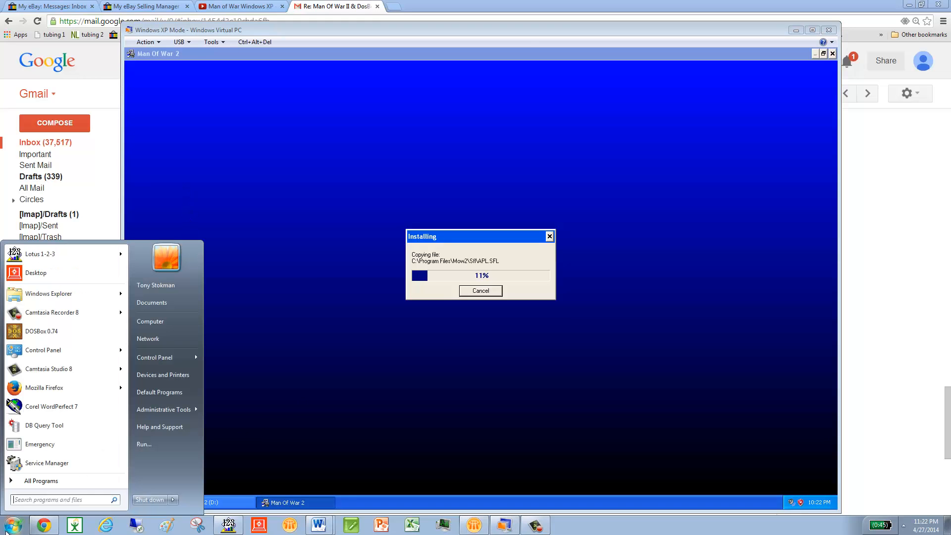
- While files copy, browse the XP All Programs list
{"action": "left_click", "coordinate": [41, 480]}
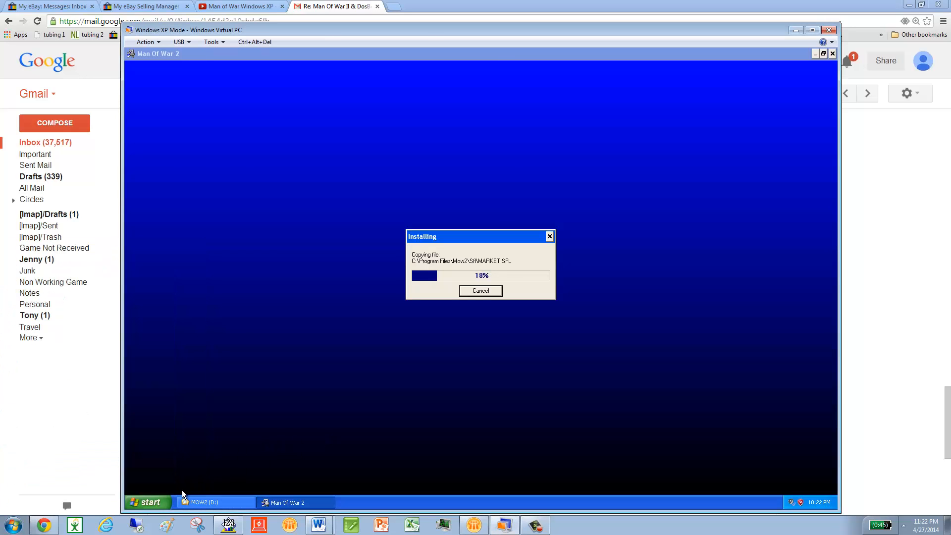
{"action": "left_click", "coordinate": [148, 502]}
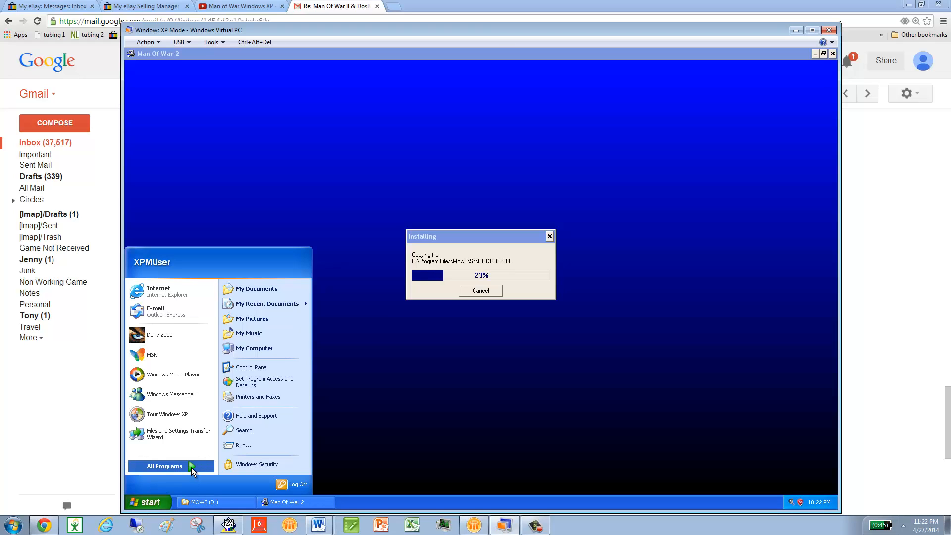
{"action": "left_click", "coordinate": [164, 466]}
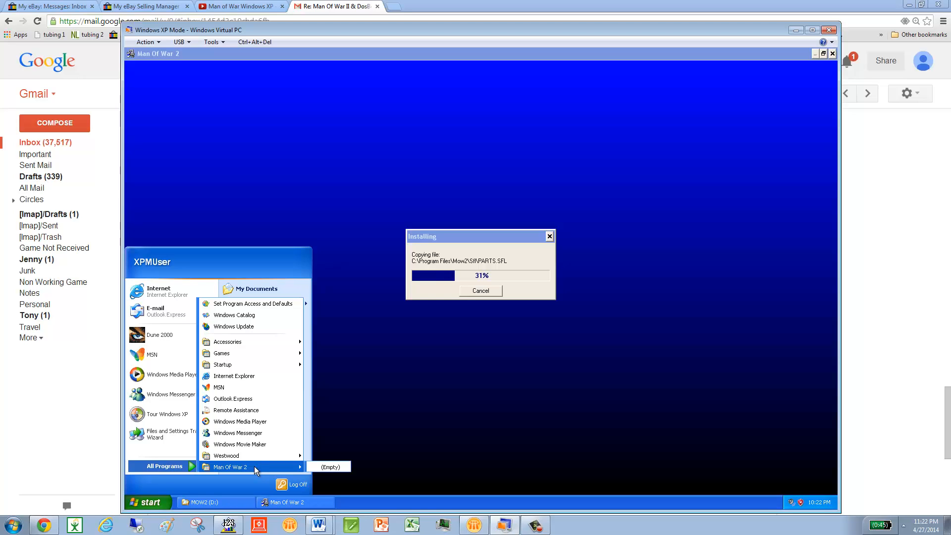
{"action": "mouse_move", "coordinate": [374, 417]}
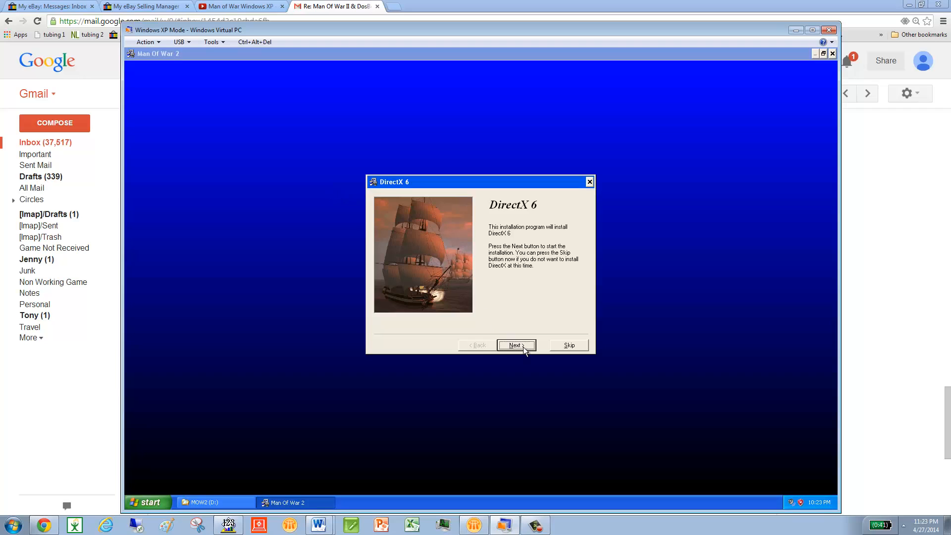
- Install DirectX 6, close the Readme, and finish the installer
{"action": "left_click", "coordinate": [515, 345]}
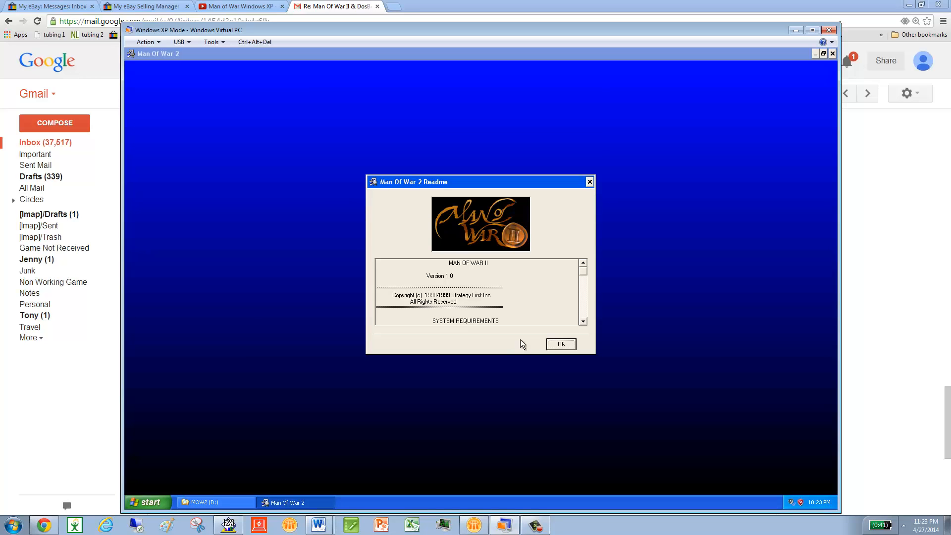
{"action": "left_click", "coordinate": [561, 344]}
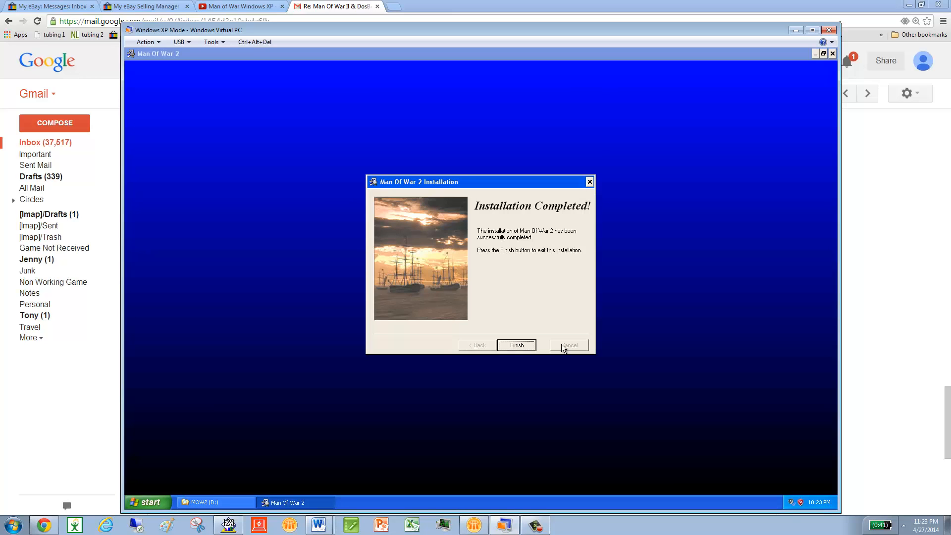
{"action": "left_click", "coordinate": [517, 345]}
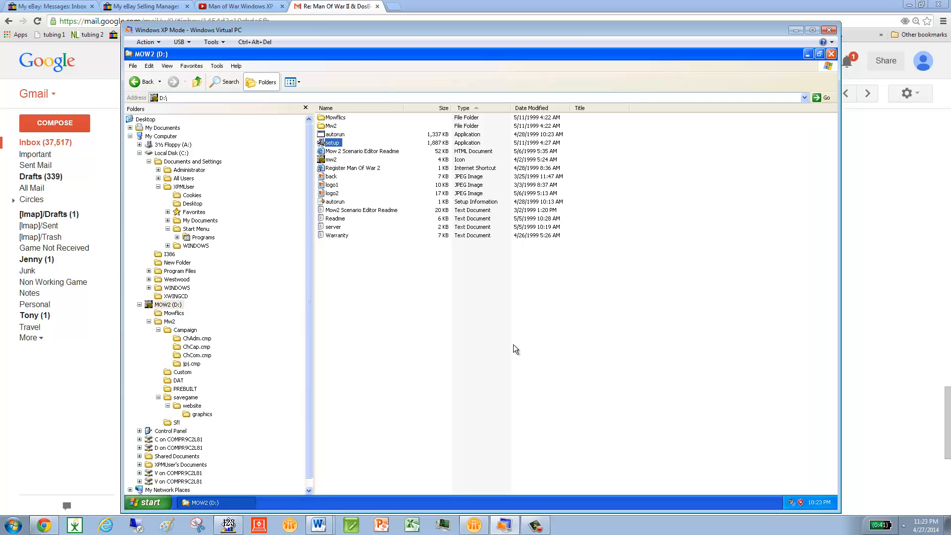
- Open XP Start > All Programs to check the new, empty Man Of War 2 group
{"action": "left_click", "coordinate": [148, 502]}
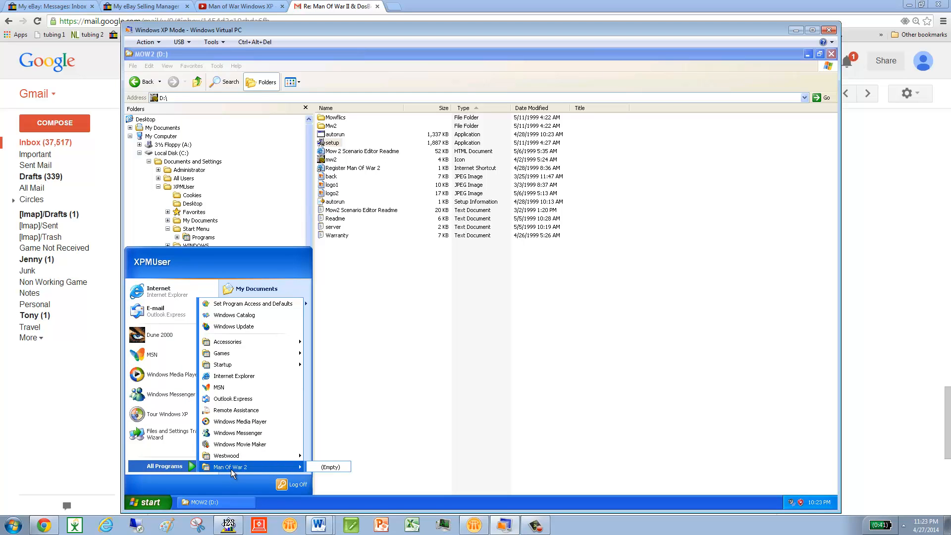
{"action": "mouse_move", "coordinate": [232, 462]}
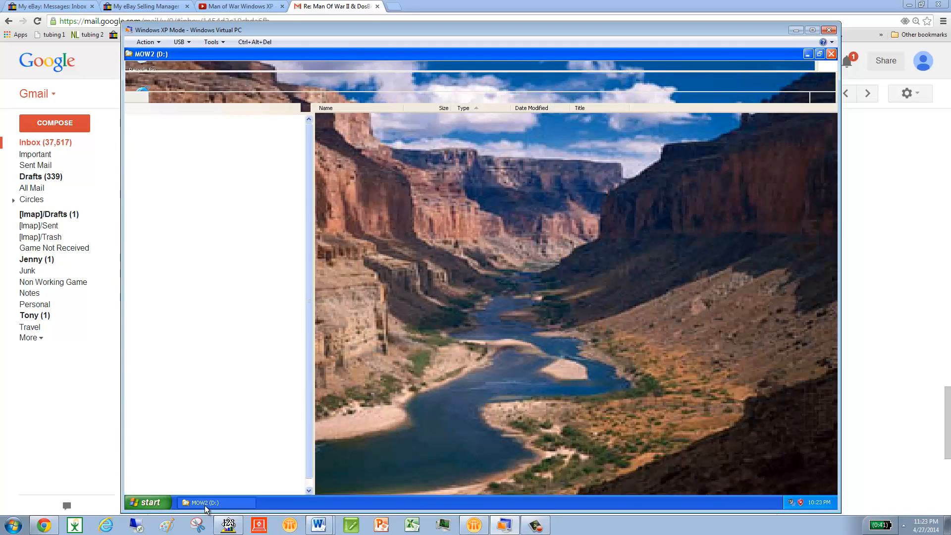
{"action": "left_click", "coordinate": [148, 502]}
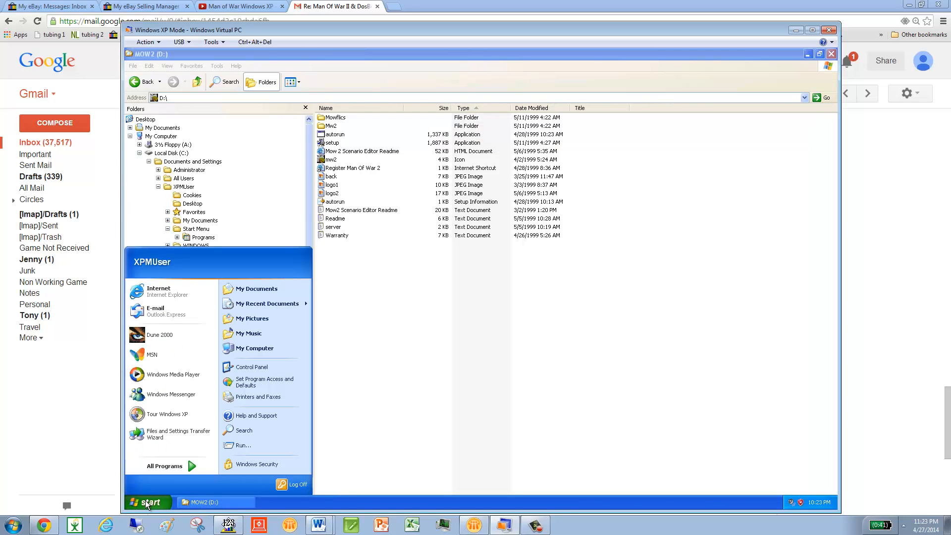
{"action": "left_click", "coordinate": [164, 466]}
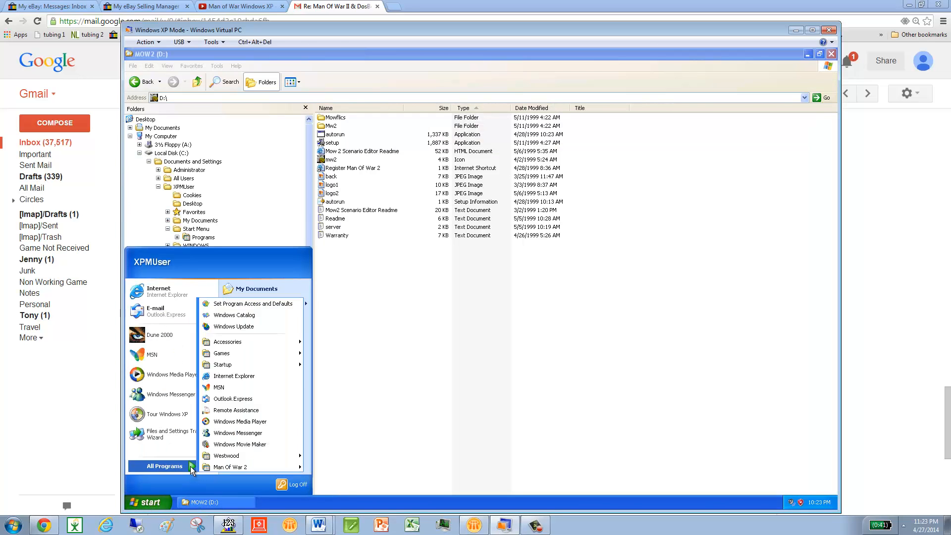
{"action": "mouse_move", "coordinate": [241, 353]}
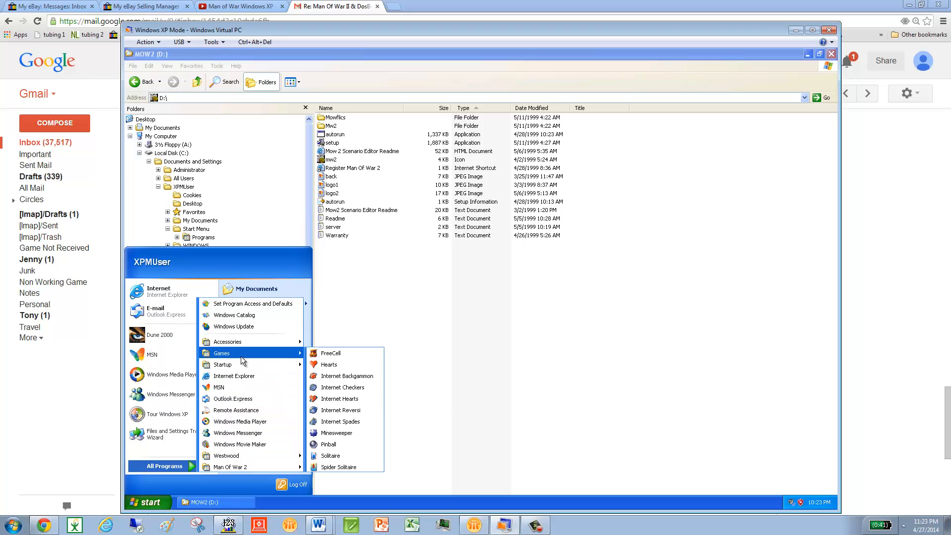
{"action": "mouse_move", "coordinate": [214, 447]}
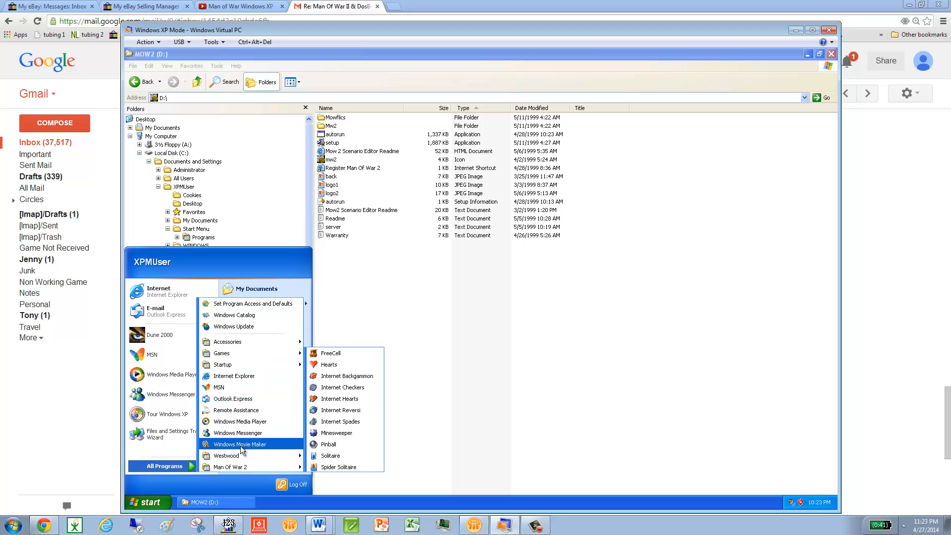
{"action": "mouse_move", "coordinate": [238, 467]}
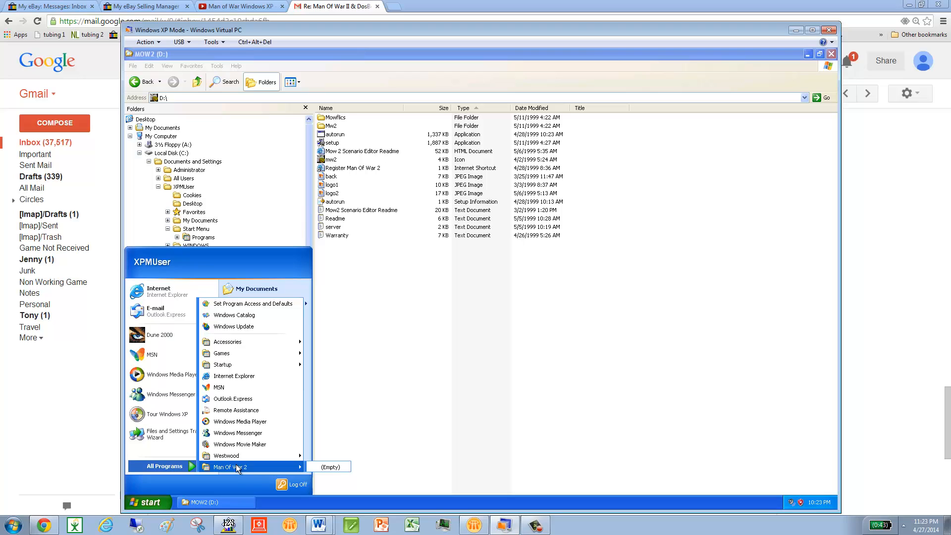
{"action": "mouse_move", "coordinate": [340, 471]}
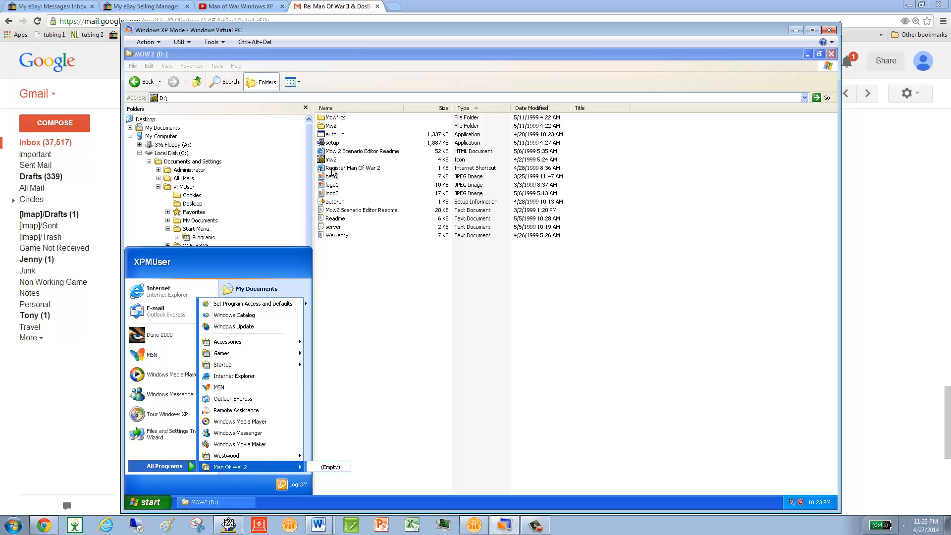
- Preview the mw2 icon file on the disc and close the viewer
{"action": "left_click", "coordinate": [330, 160]}
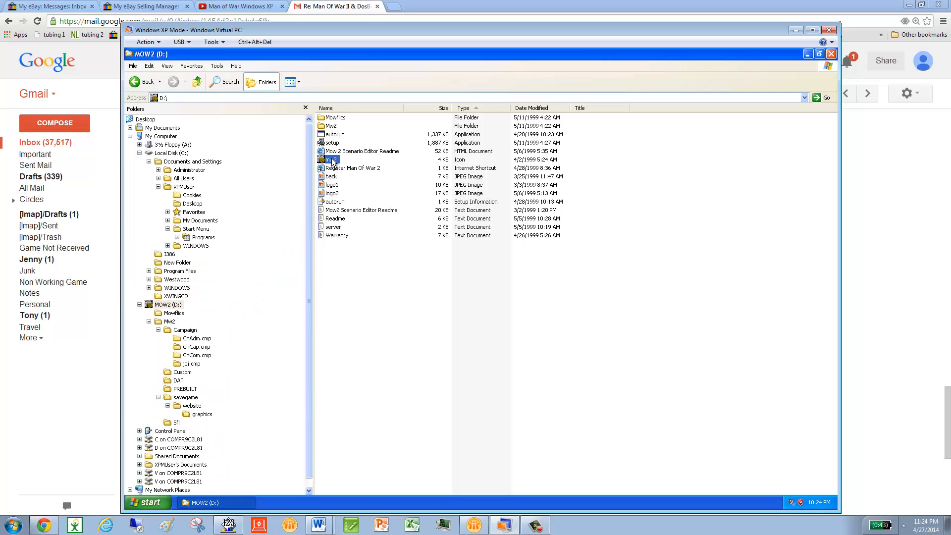
{"action": "double_click", "coordinate": [328, 160]}
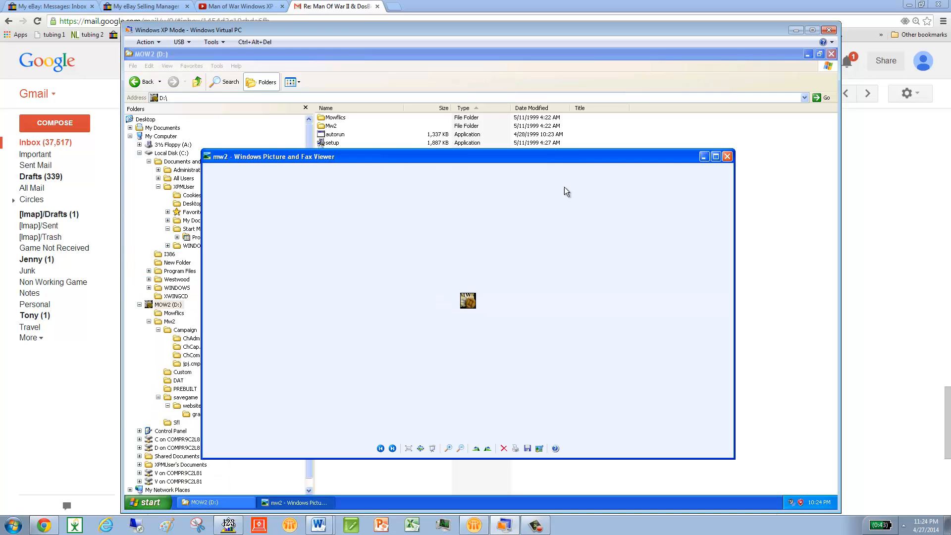
{"action": "left_click", "coordinate": [727, 156]}
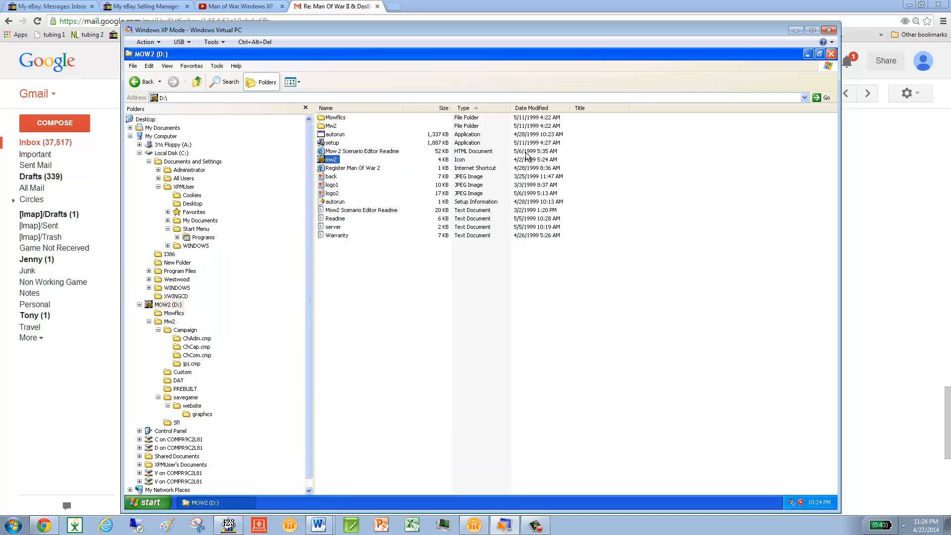
- Run the Man of War II autorun menu, then view and close autorun's properties
{"action": "left_click", "coordinate": [335, 134]}
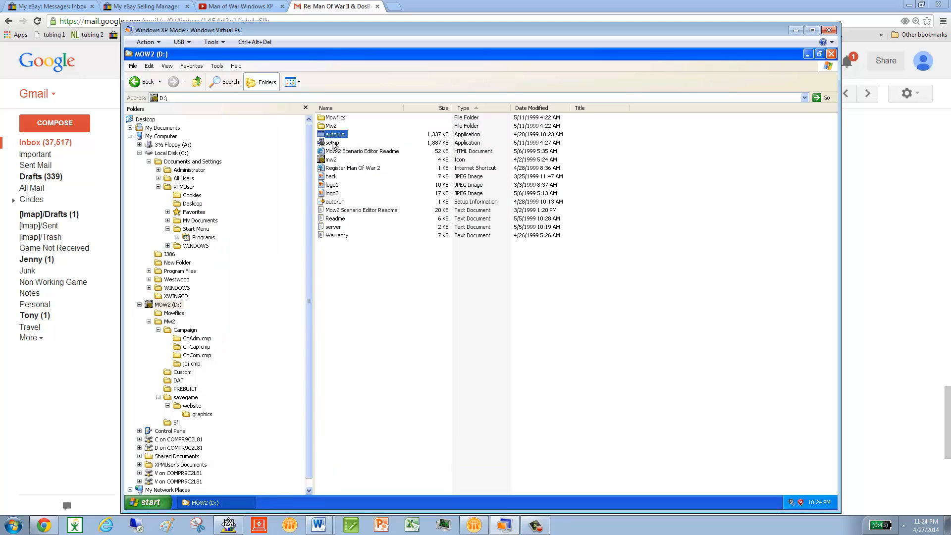
{"action": "mouse_move", "coordinate": [332, 142]}
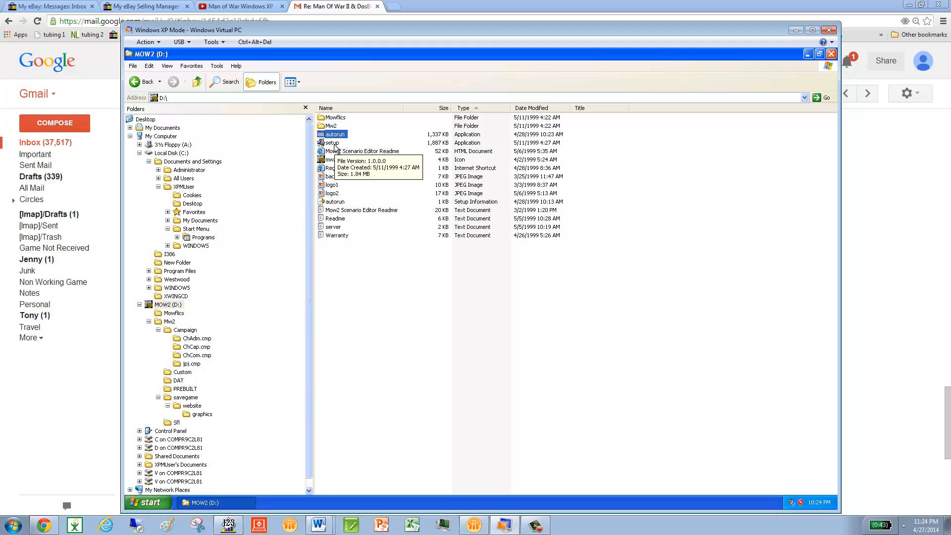
{"action": "double_click", "coordinate": [335, 134]}
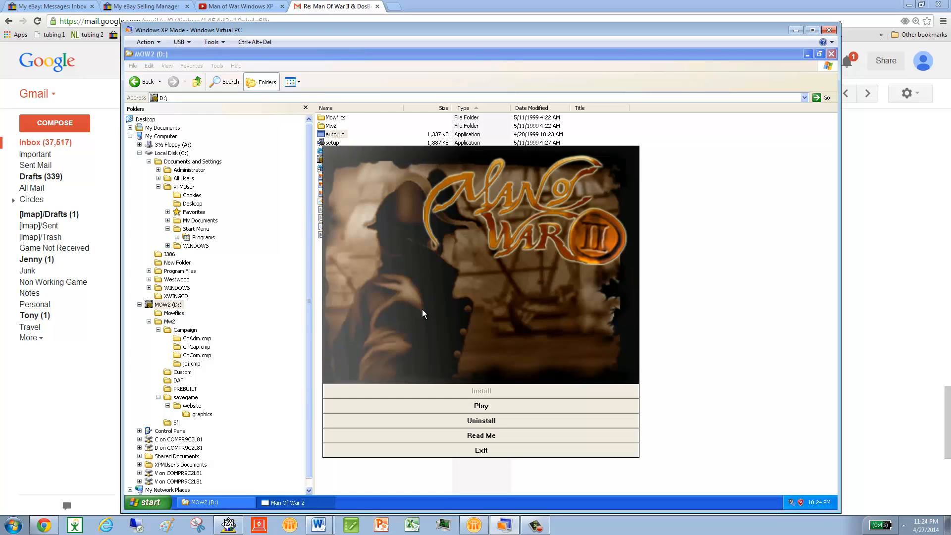
{"action": "mouse_move", "coordinate": [198, 466]}
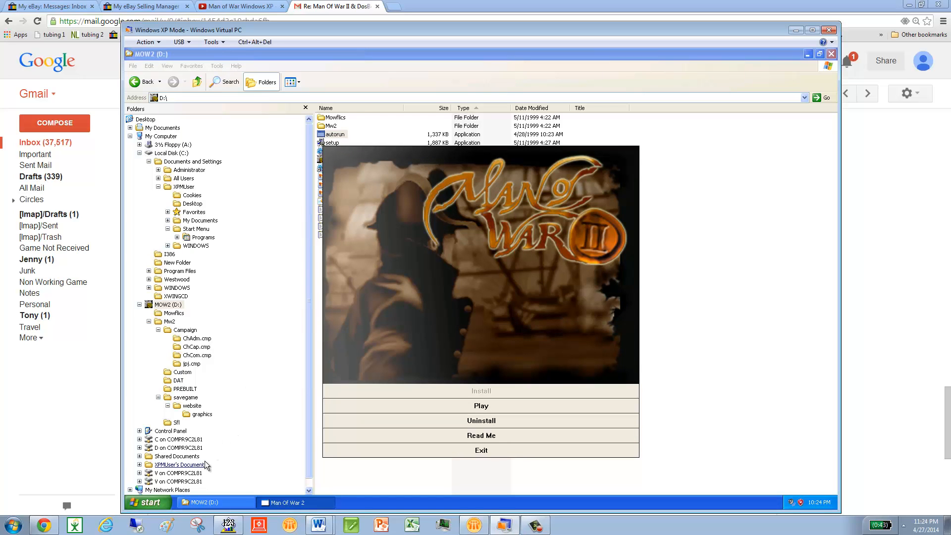
{"action": "mouse_move", "coordinate": [437, 162]}
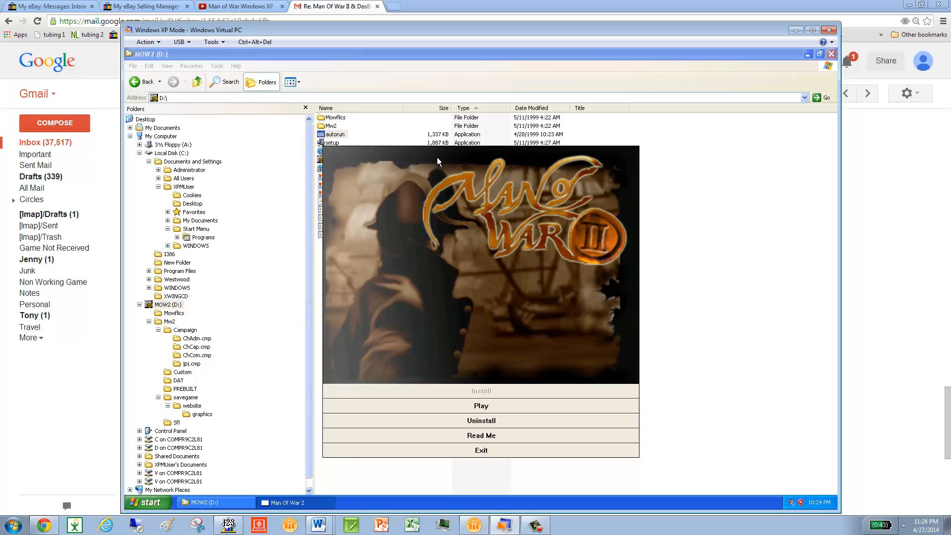
{"action": "mouse_move", "coordinate": [461, 324]}
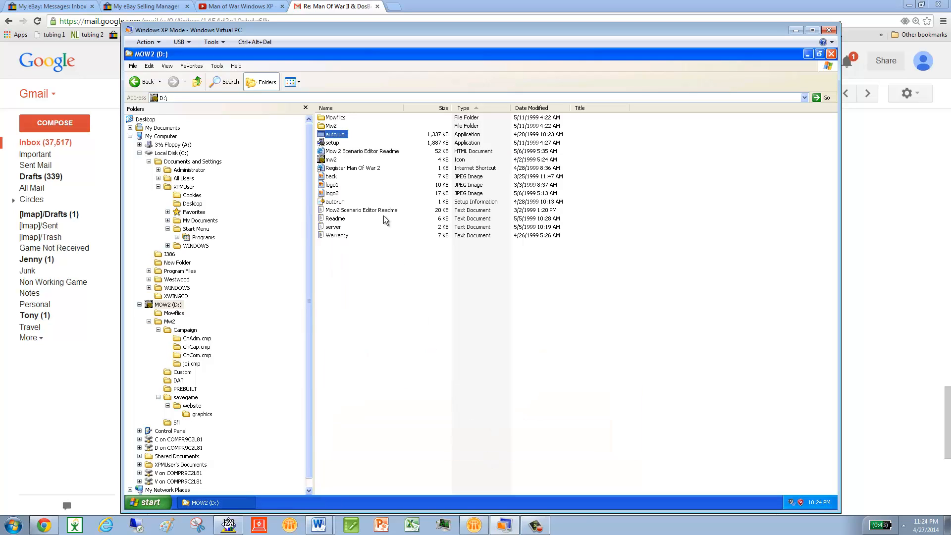
{"action": "right_click", "coordinate": [334, 135]}
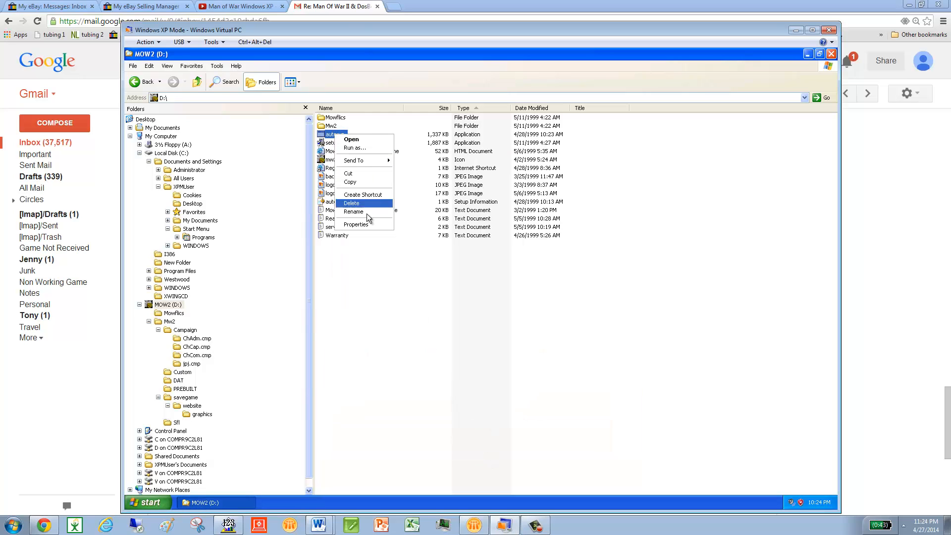
{"action": "left_click", "coordinate": [356, 224]}
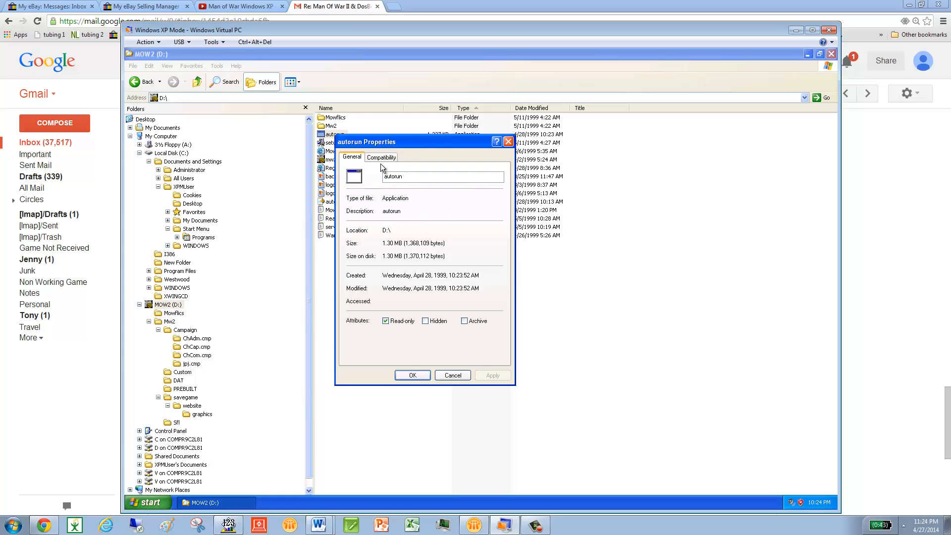
{"action": "left_click", "coordinate": [380, 157]}
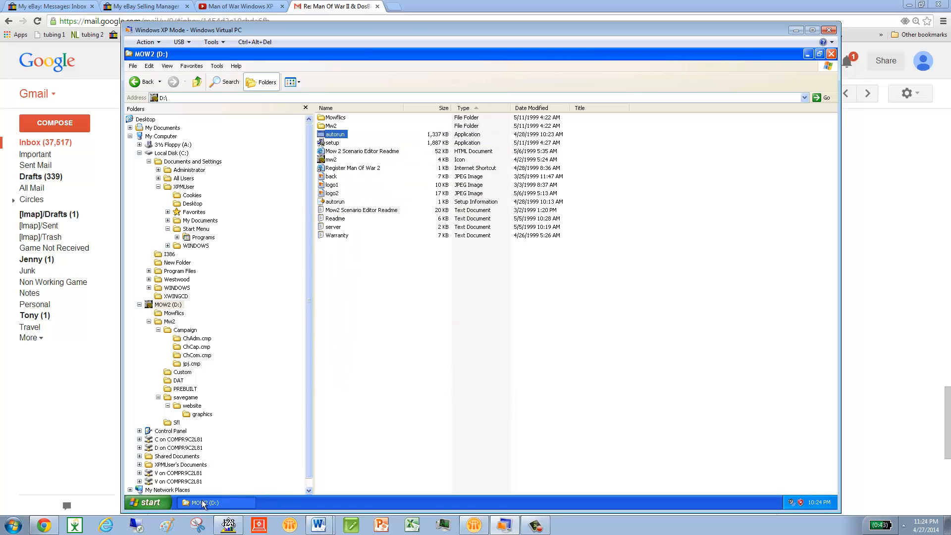
- Recheck the XP All Programs list, then close XP Mode to hibernate it
{"action": "left_click", "coordinate": [147, 502]}
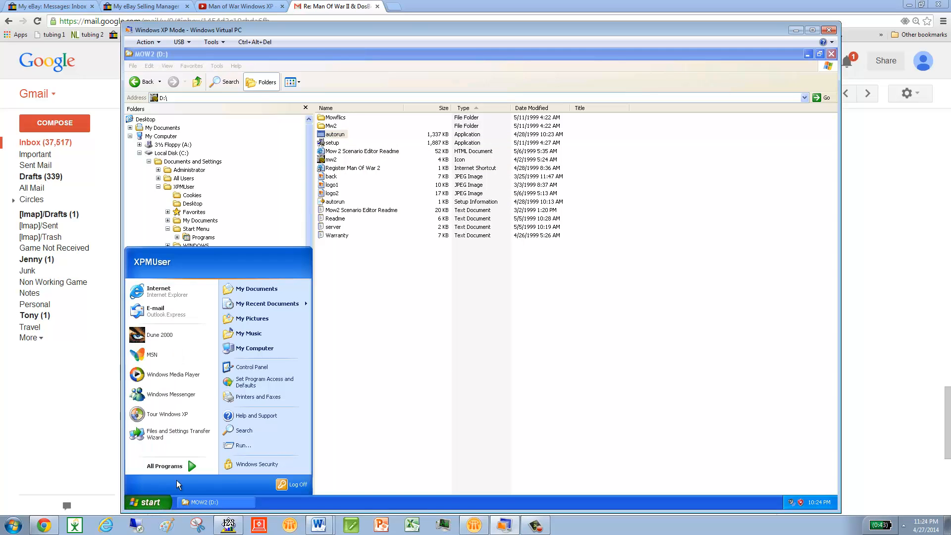
{"action": "left_click", "coordinate": [164, 466]}
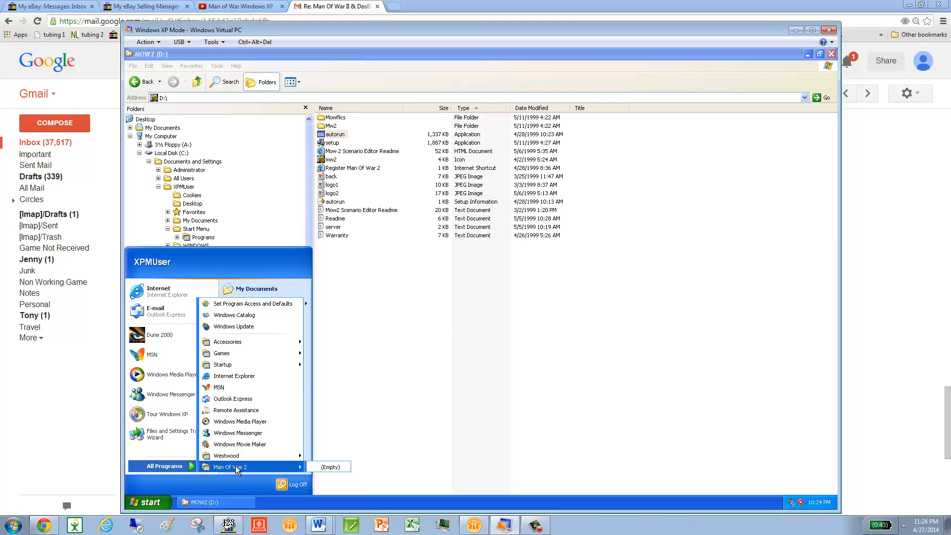
{"action": "mouse_move", "coordinate": [354, 465]}
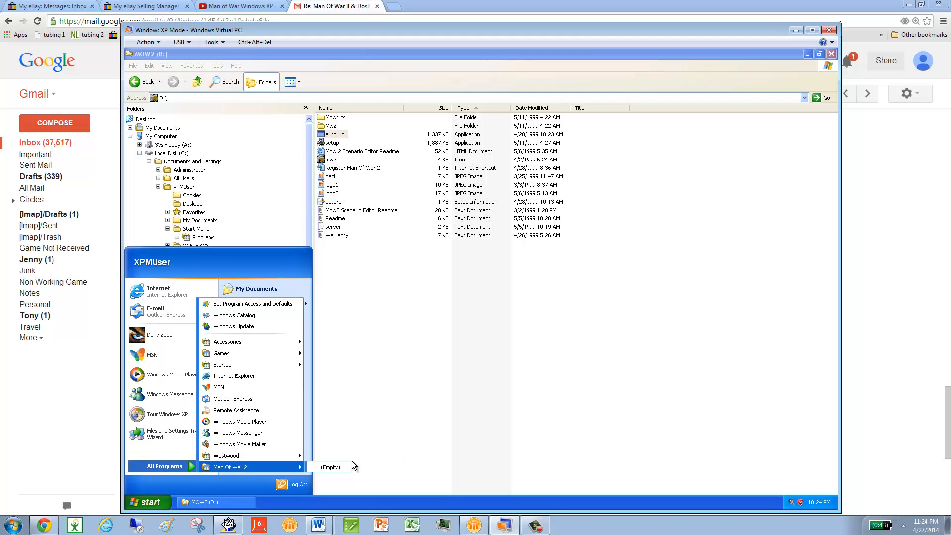
{"action": "mouse_move", "coordinate": [369, 422]}
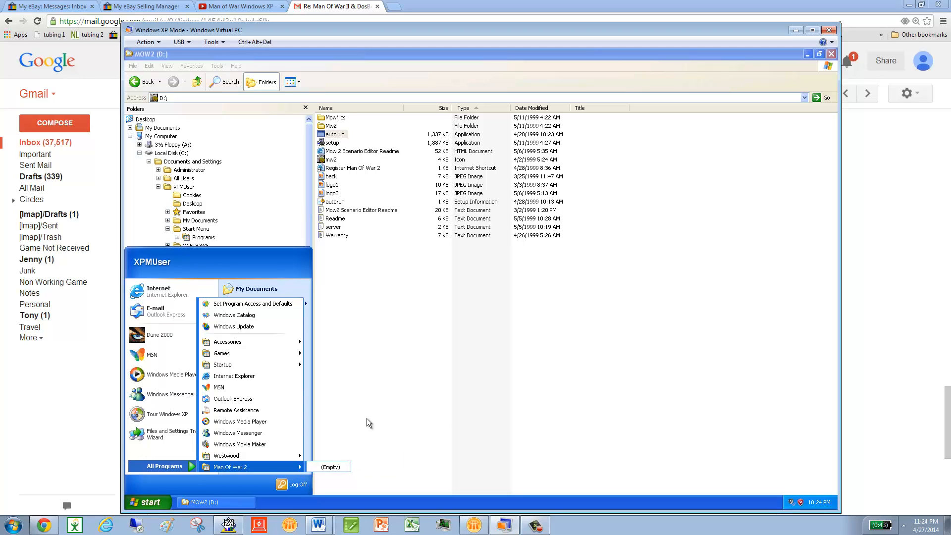
{"action": "mouse_move", "coordinate": [333, 432]}
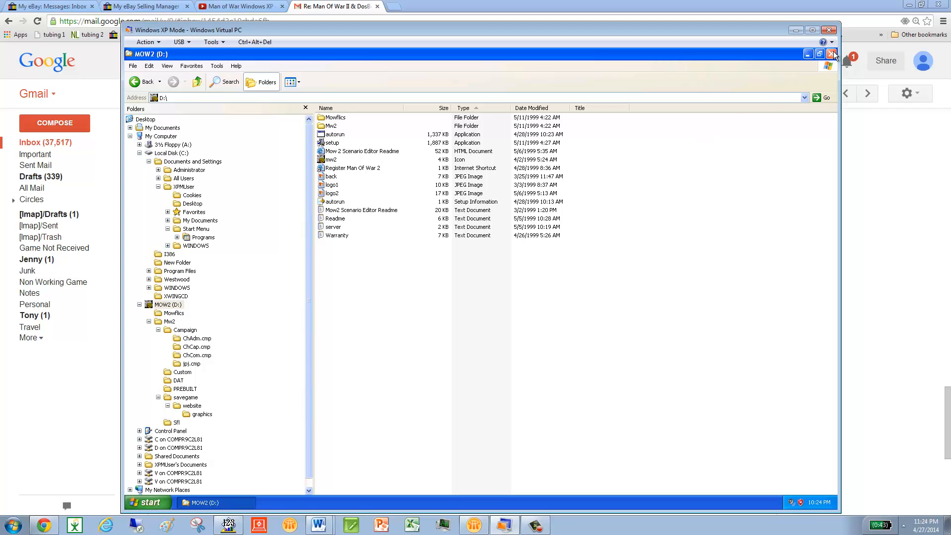
{"action": "mouse_move", "coordinate": [828, 31]}
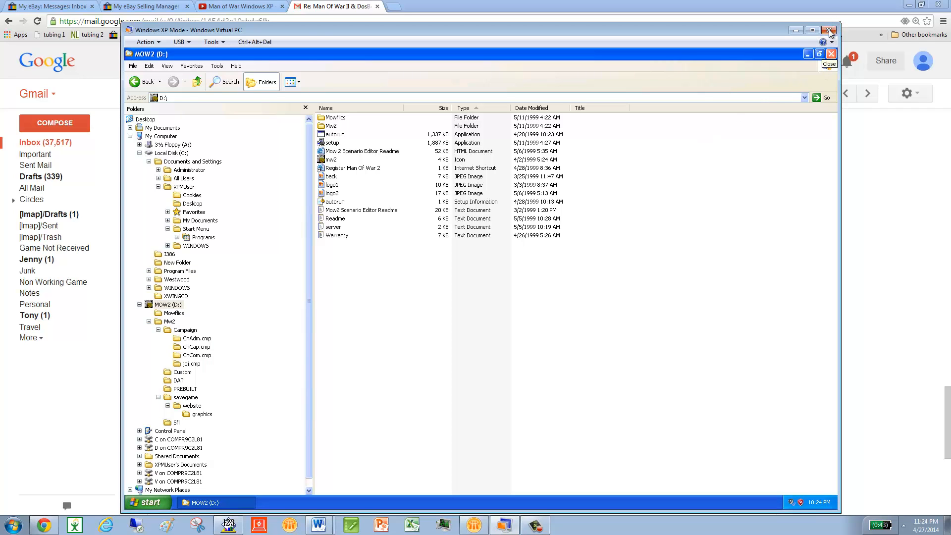
{"action": "left_click", "coordinate": [828, 29]}
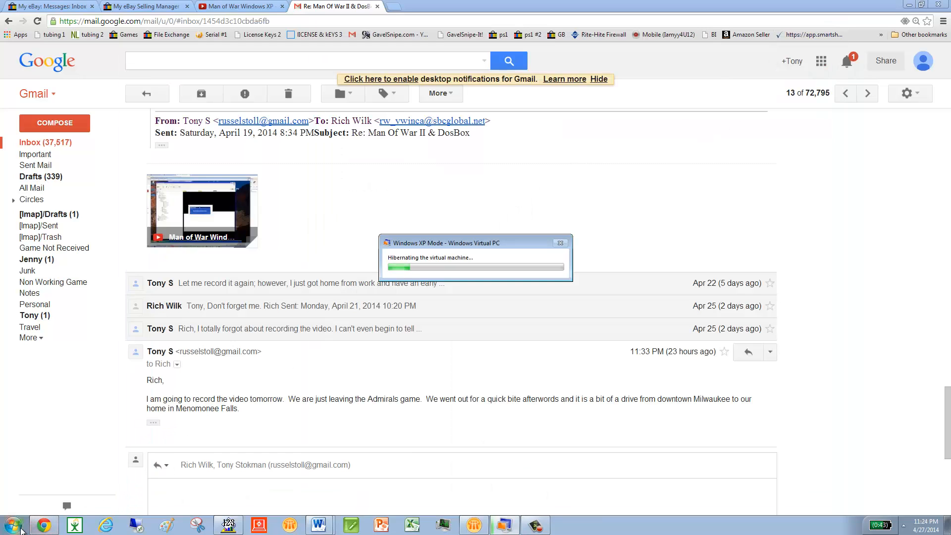
{"action": "left_click", "coordinate": [16, 525]}
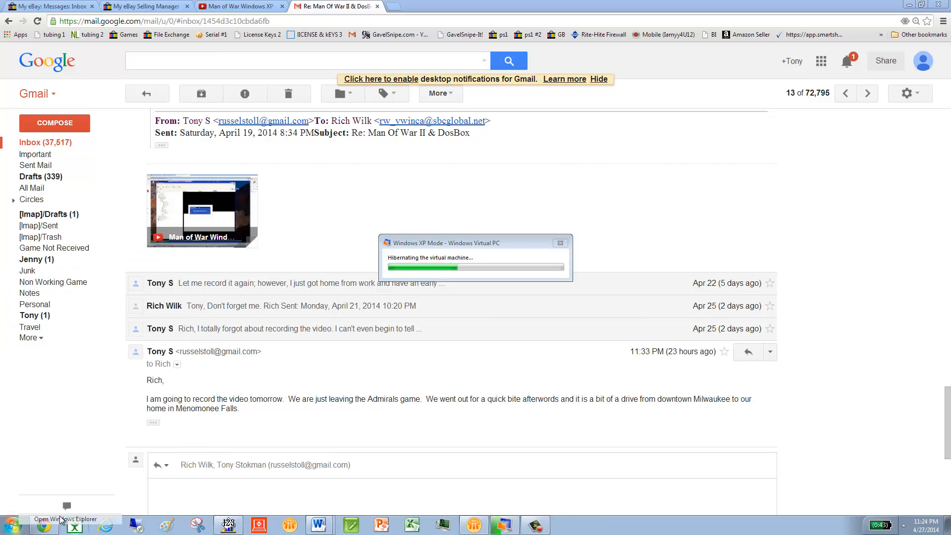
- In host Explorer, open DVD RW Drive (D:) MOW2 and run autorun.exe
{"action": "left_click", "coordinate": [48, 525]}
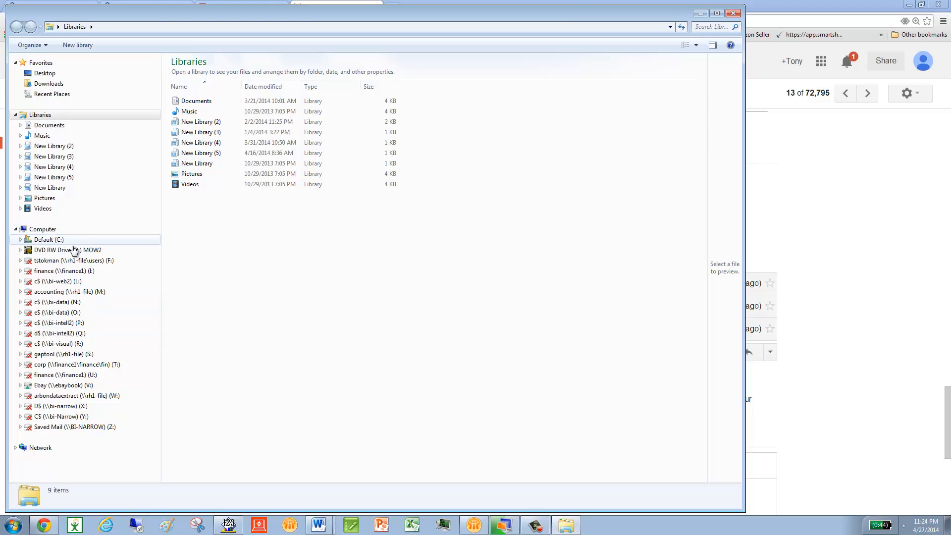
{"action": "left_click", "coordinate": [64, 250]}
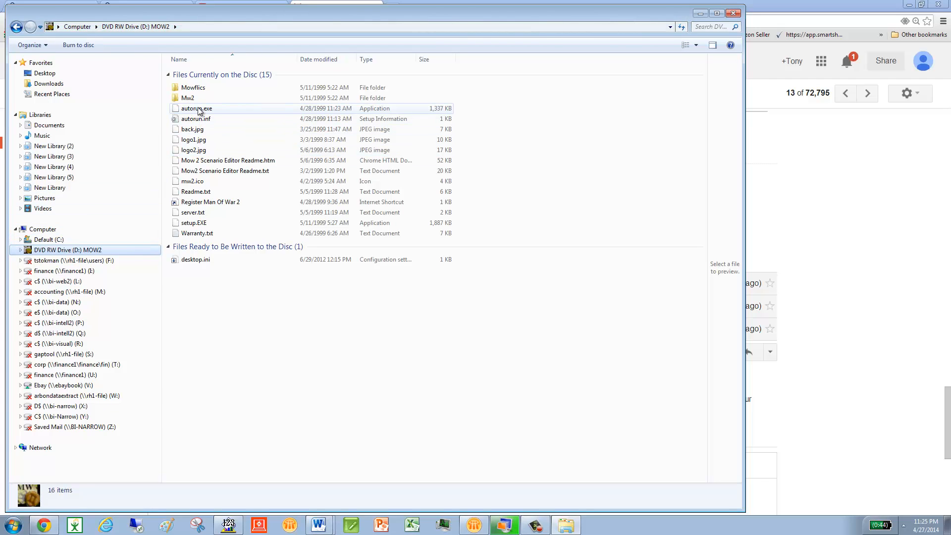
{"action": "left_click", "coordinate": [195, 108]}
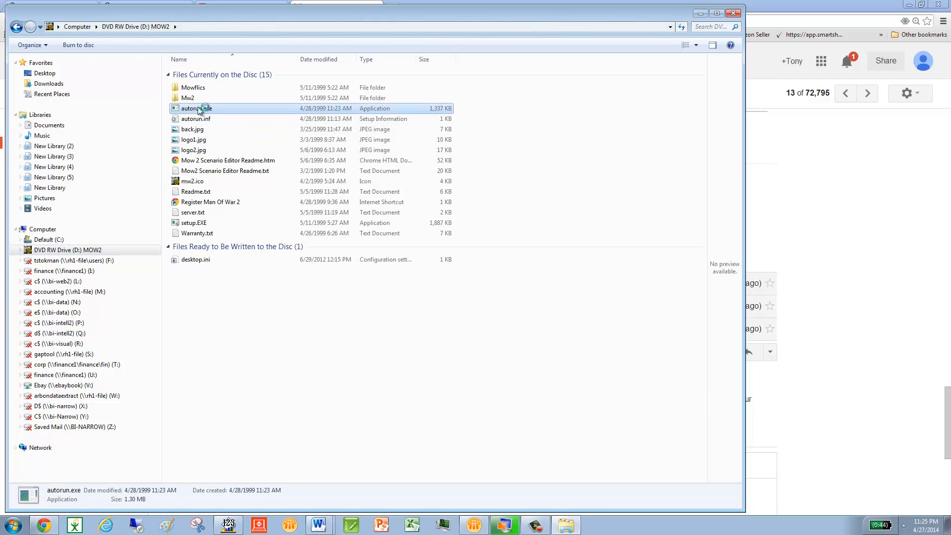
{"action": "double_click", "coordinate": [196, 108]}
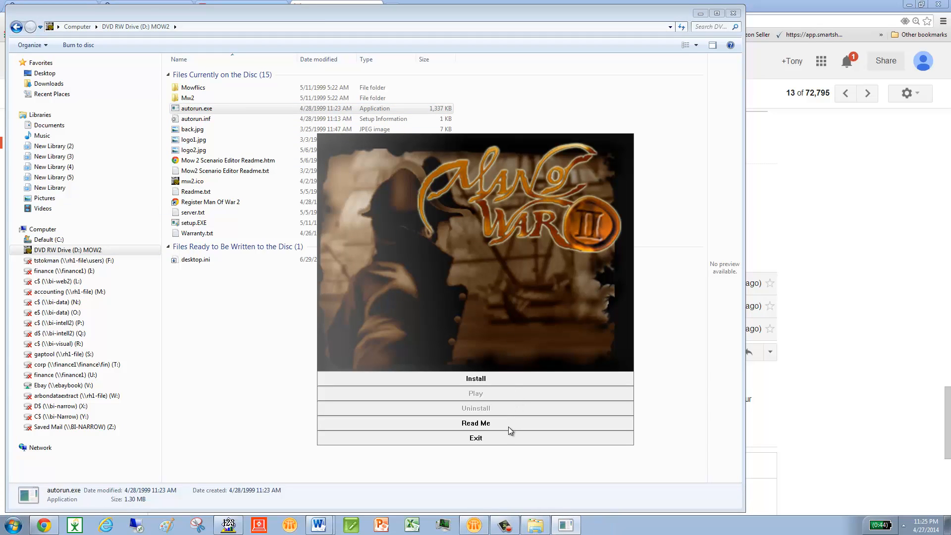